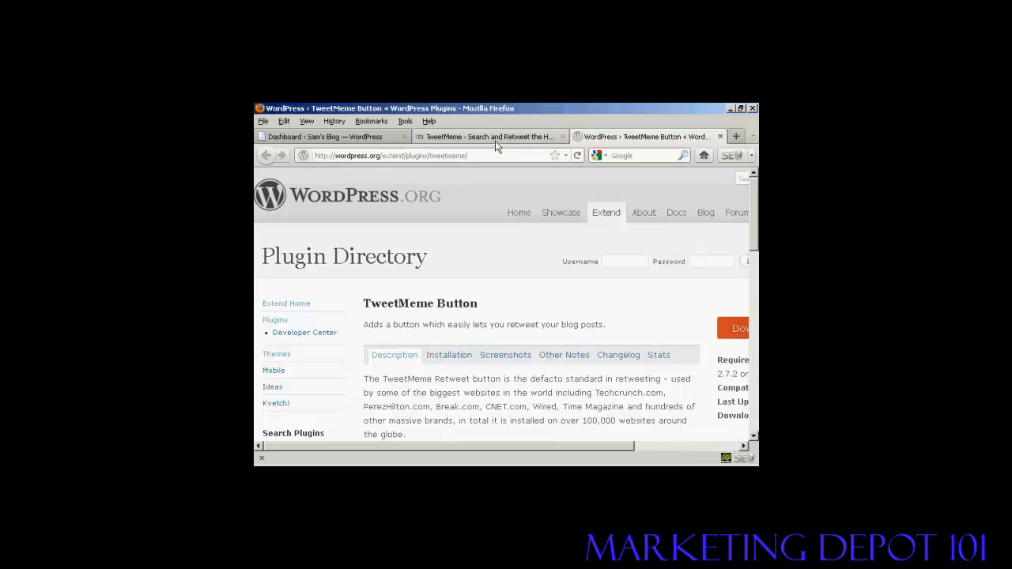
View the TweetMeme homepage, then return to the Sam's Blog WordPress dashboard
left_click(487, 136)
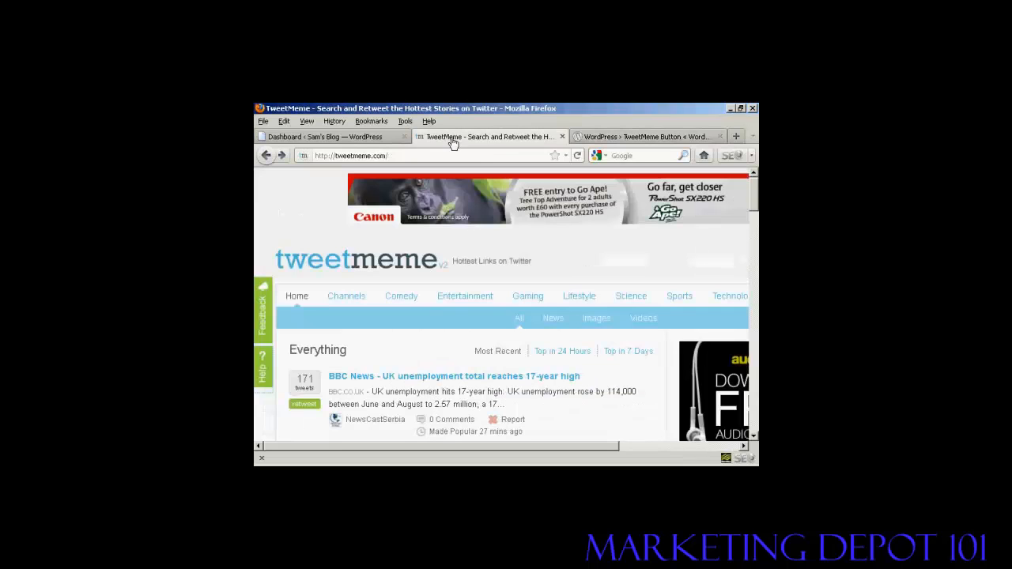
mouse_move(427, 287)
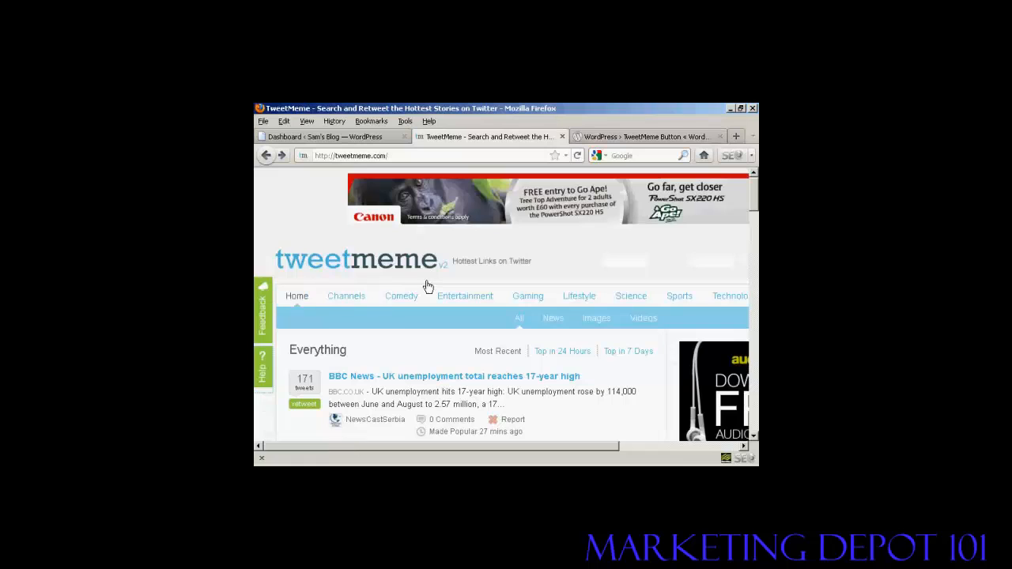
mouse_move(508, 237)
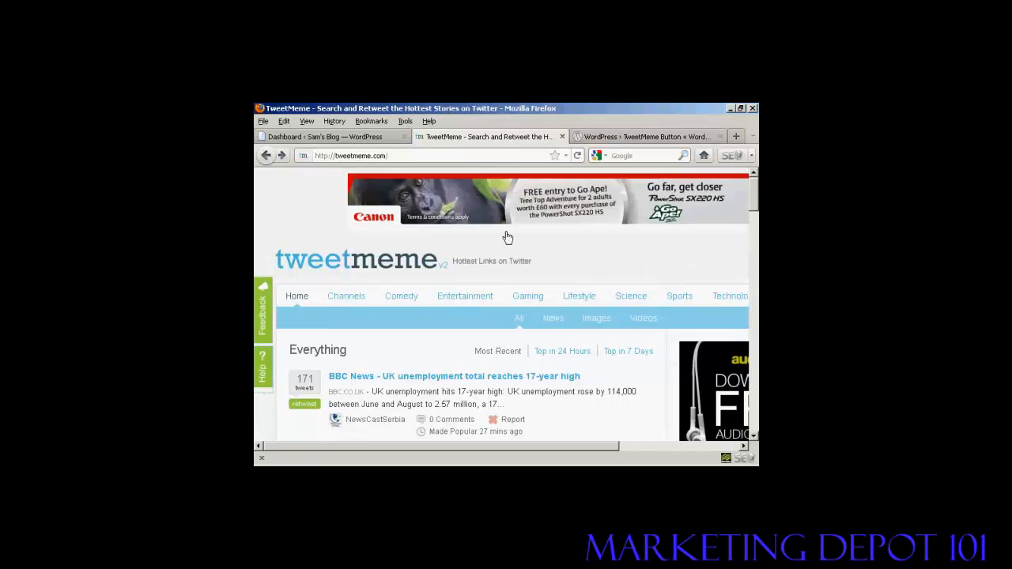
left_click(332, 136)
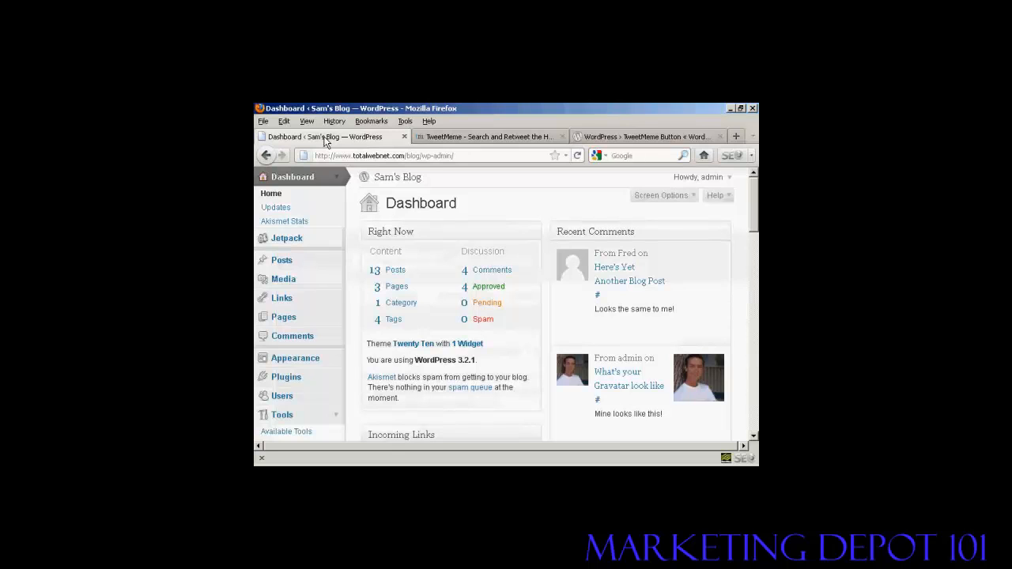
mouse_move(287, 376)
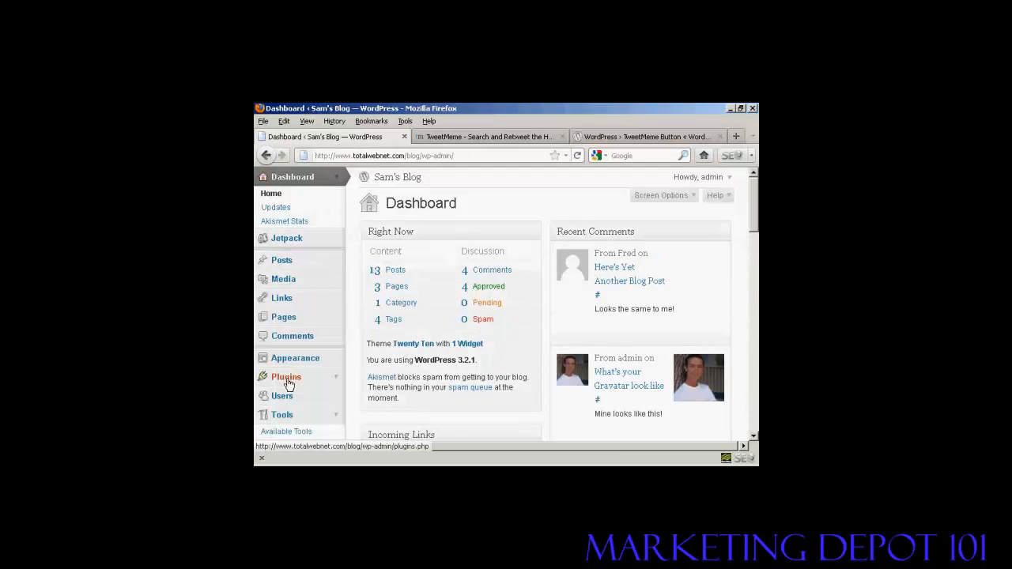
Go to Plugins > Add New to reach the Install Plugins search page
left_click(286, 376)
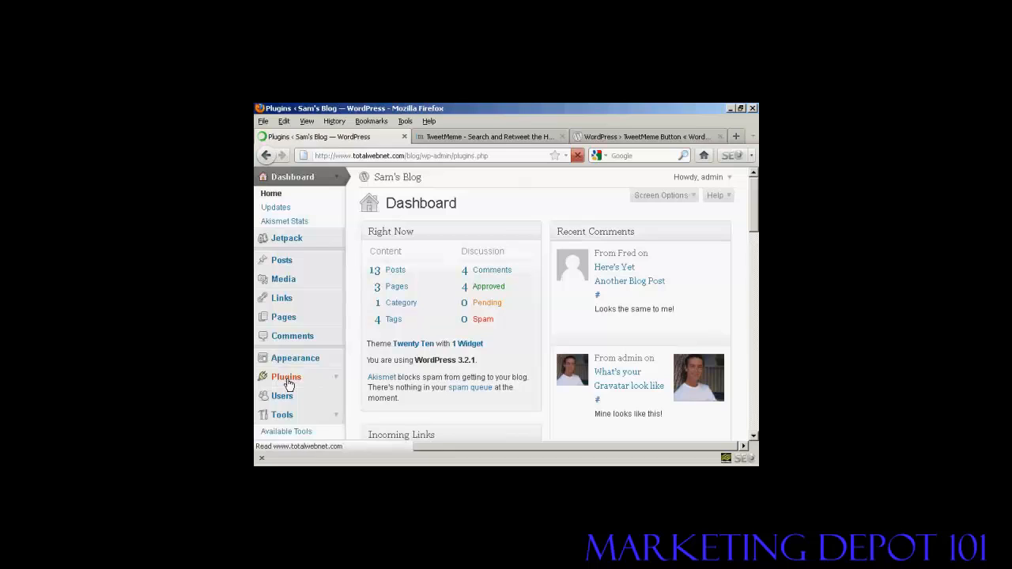
left_click(285, 376)
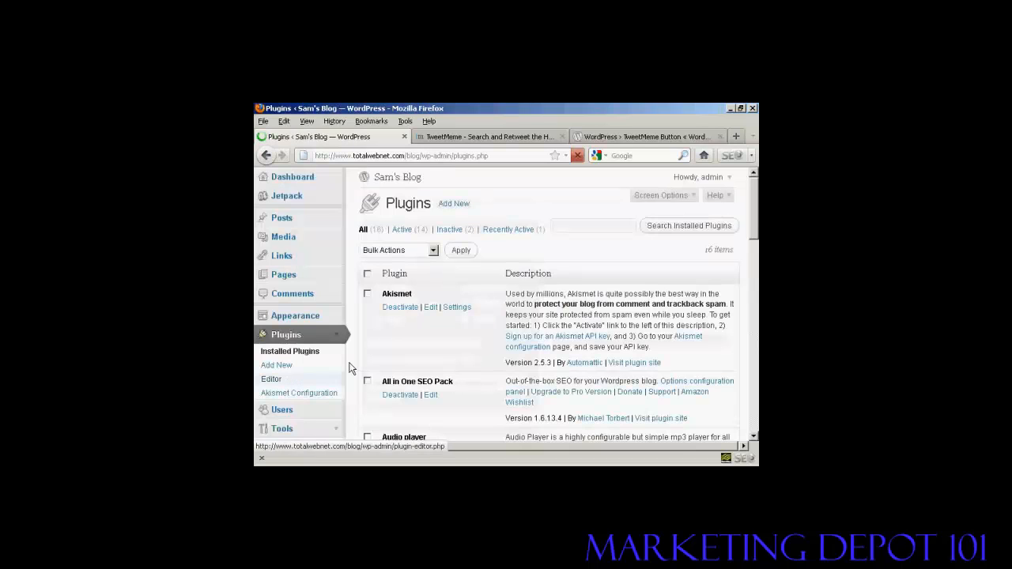
mouse_move(454, 202)
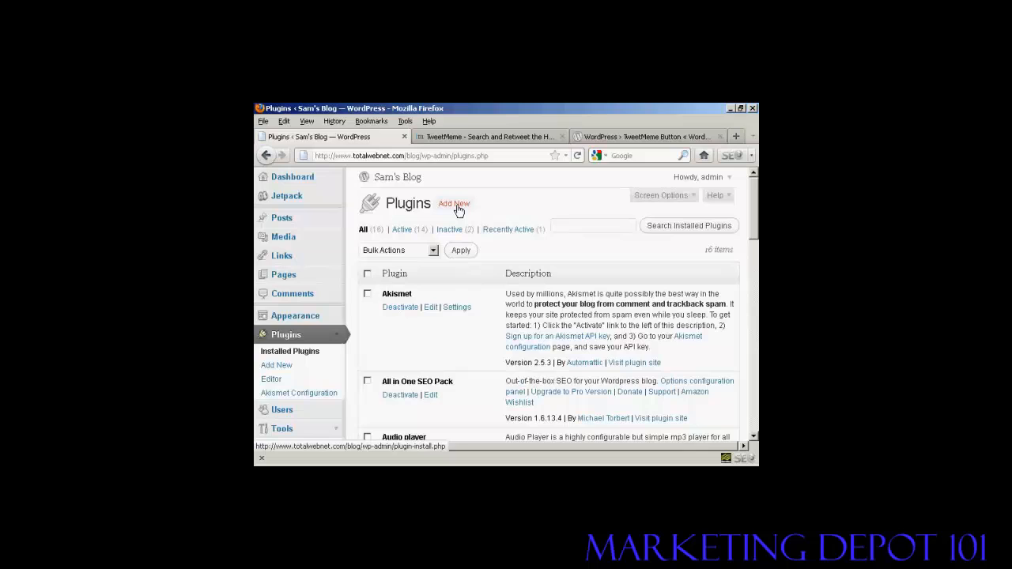
left_click(453, 203)
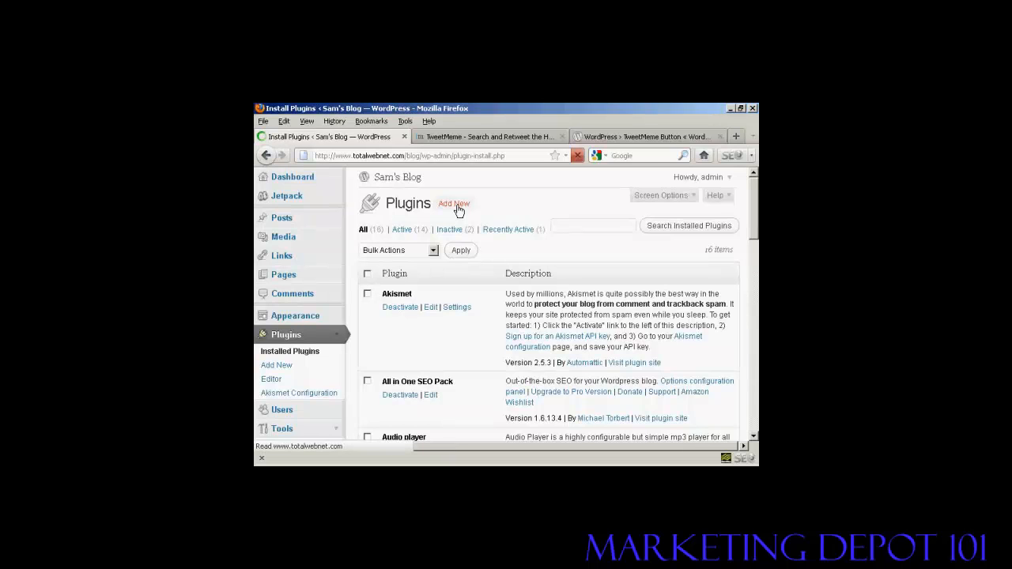
left_click(454, 203)
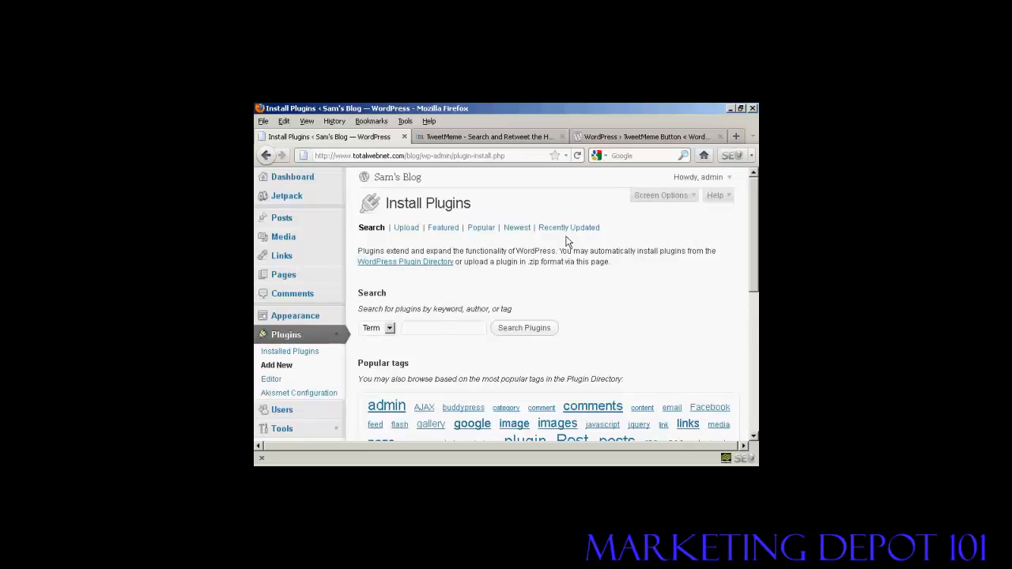
Copy the 'TweetMeme Button' title from its WordPress.org directory page and return to Install Plugins
left_click(645, 136)
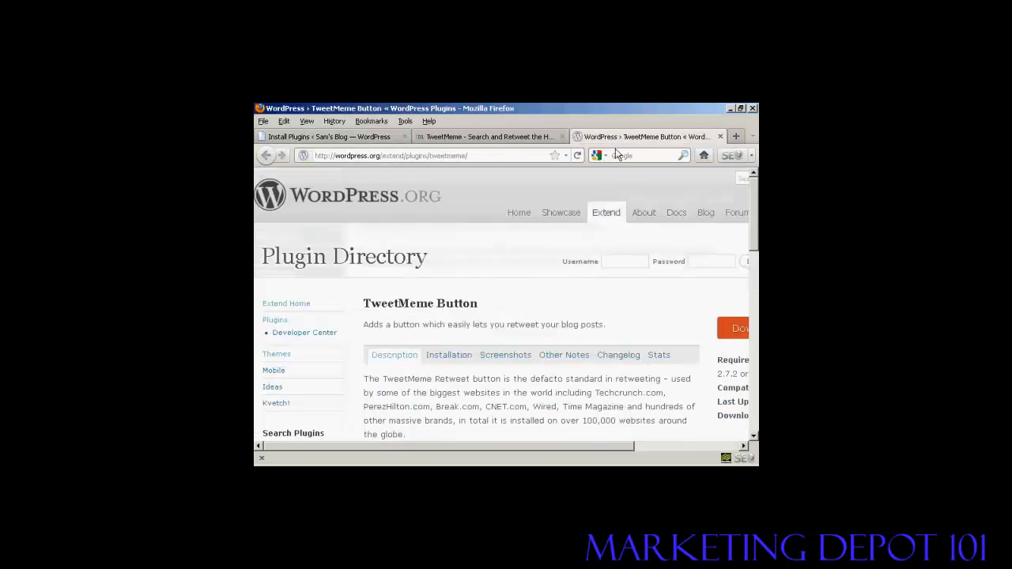
double_click(420, 304)
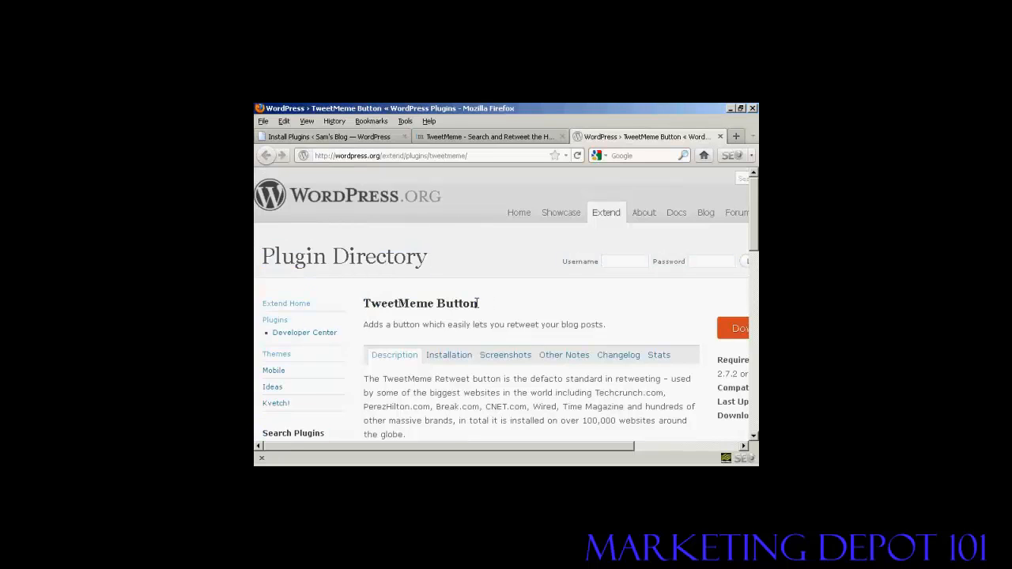
double_click(420, 304)
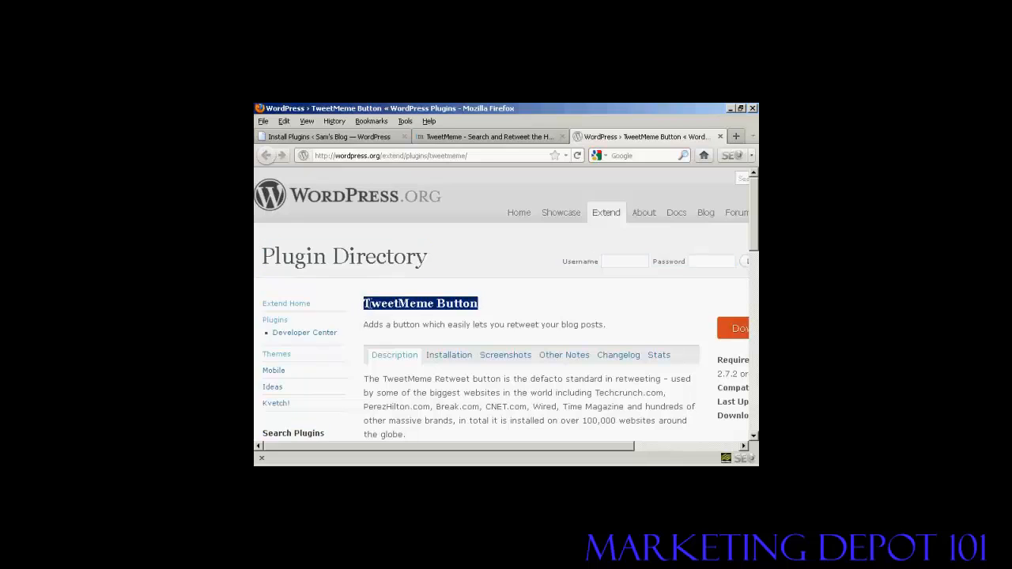
right_click(420, 303)
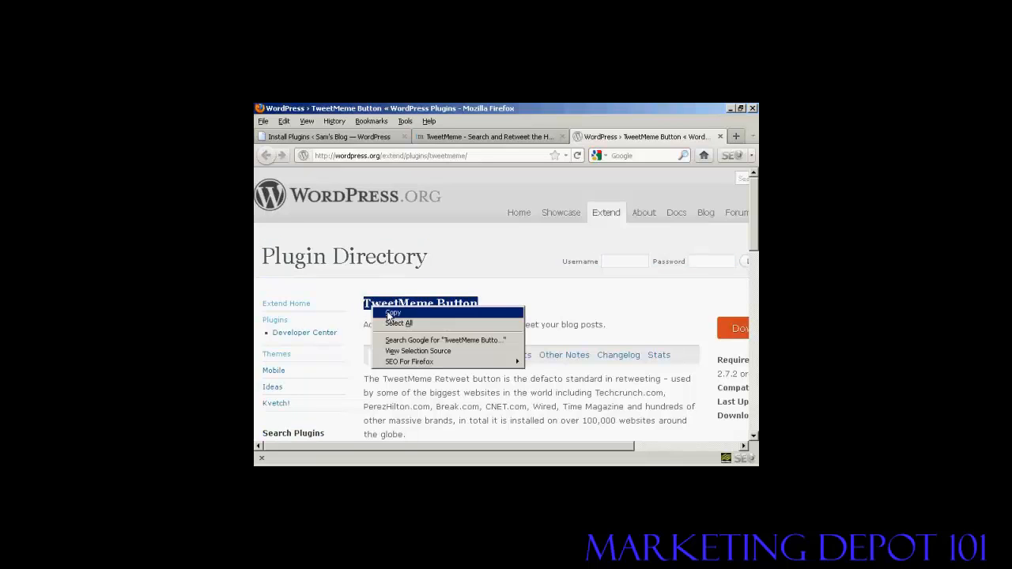
left_click(324, 136)
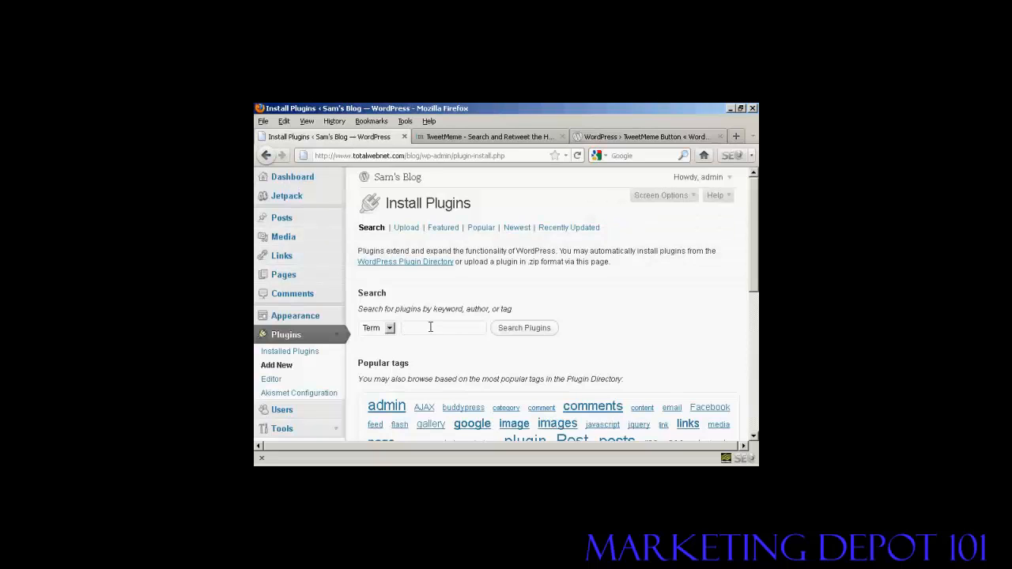
Search plugins for TweetMeme Button and install it
left_click(523, 328)
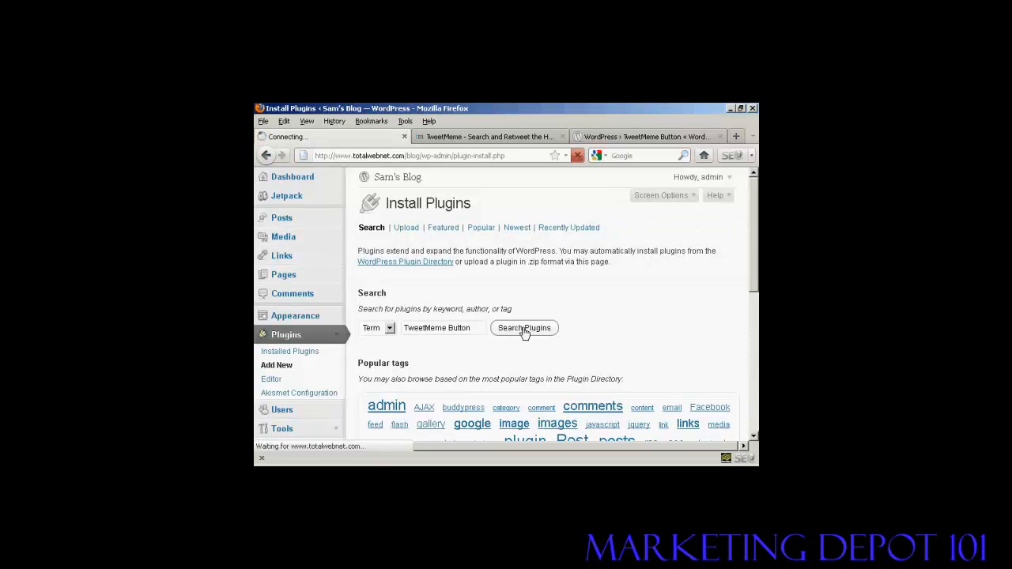
left_click(525, 327)
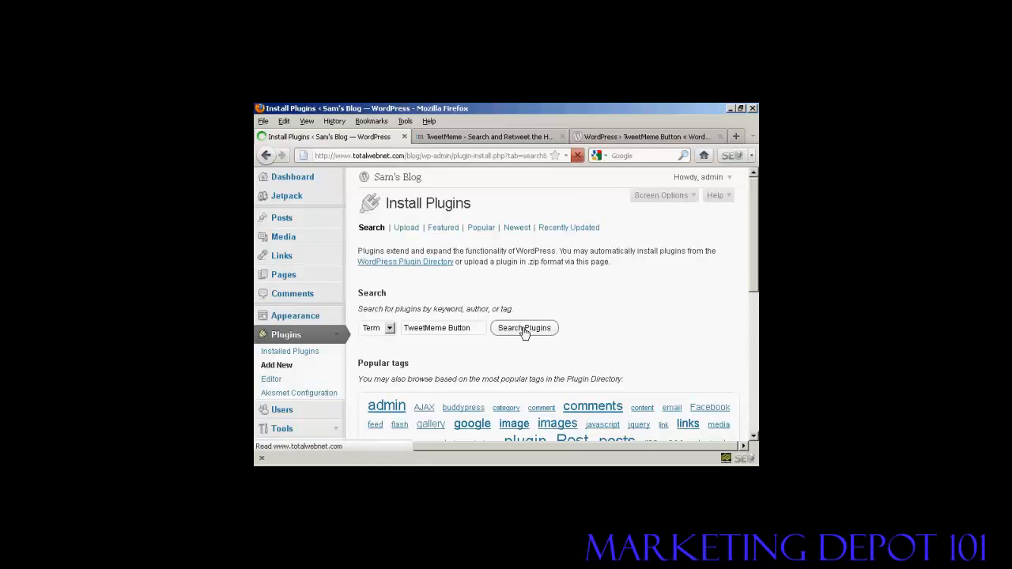
left_click(524, 327)
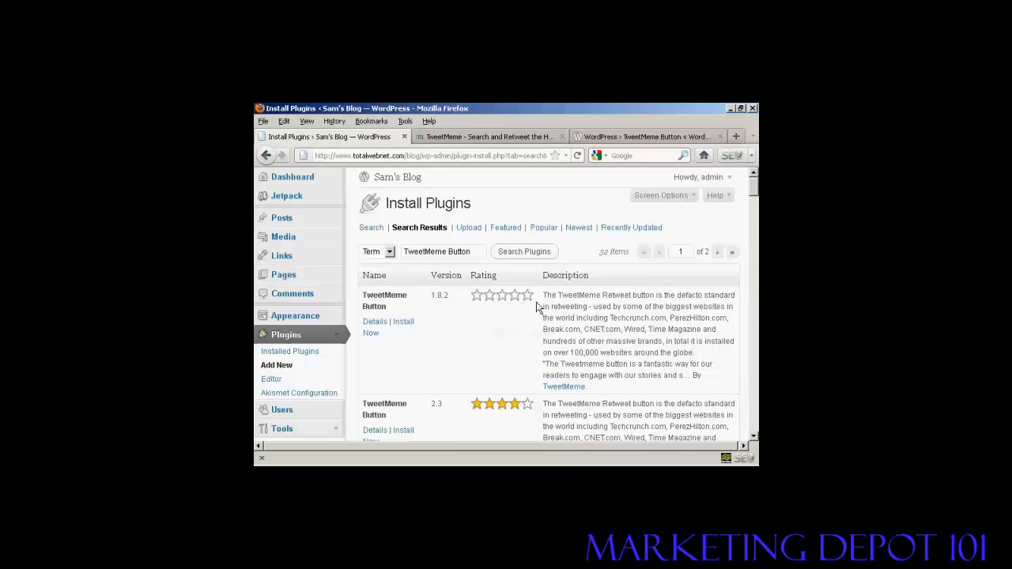
scroll("down", 3)
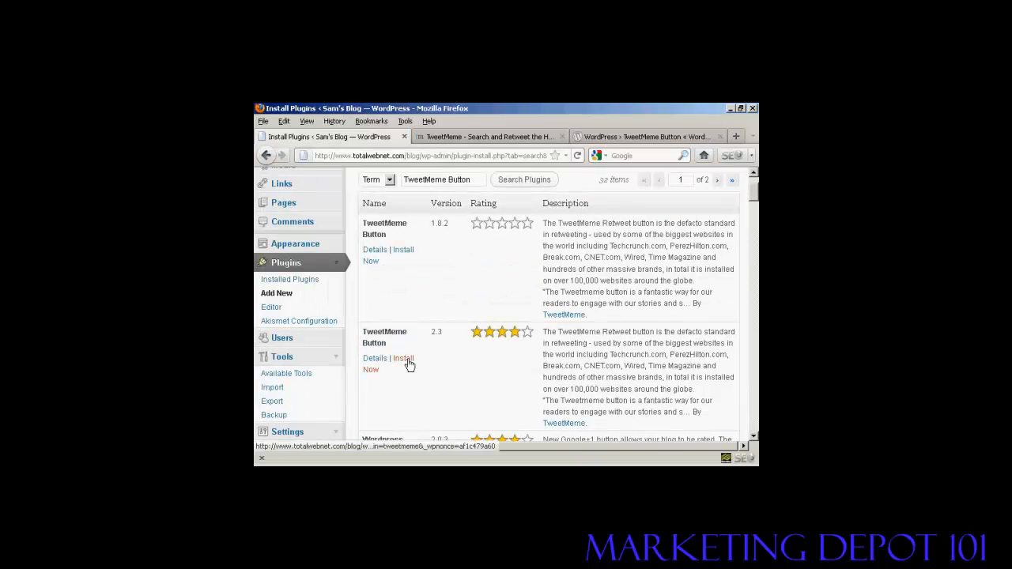
mouse_move(446, 346)
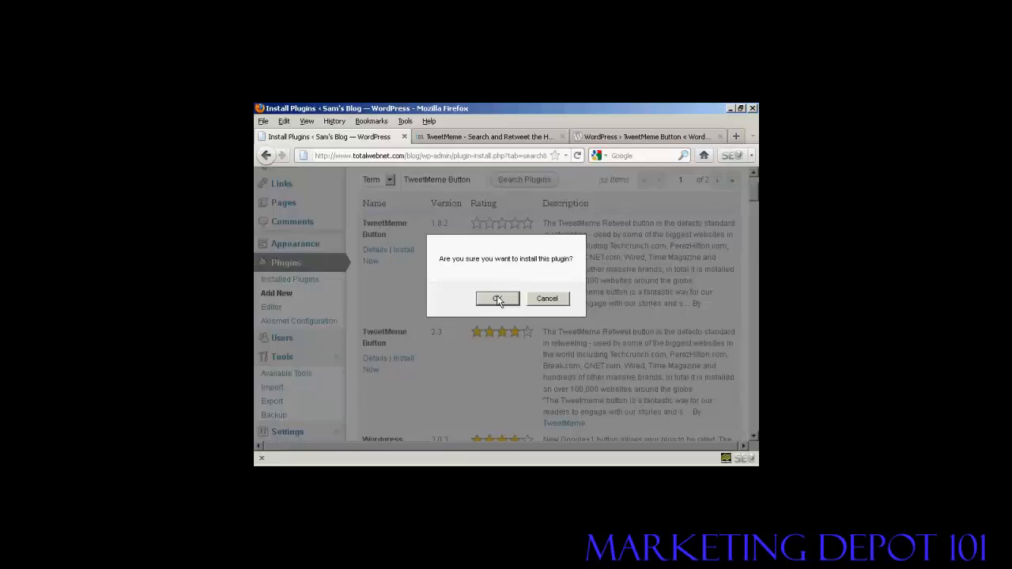
left_click(496, 297)
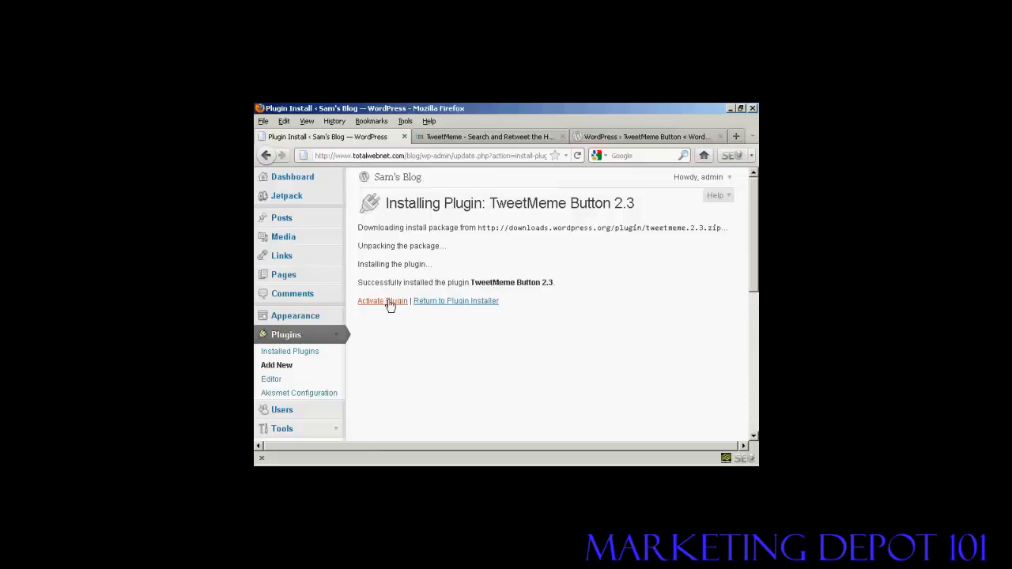
mouse_move(388, 303)
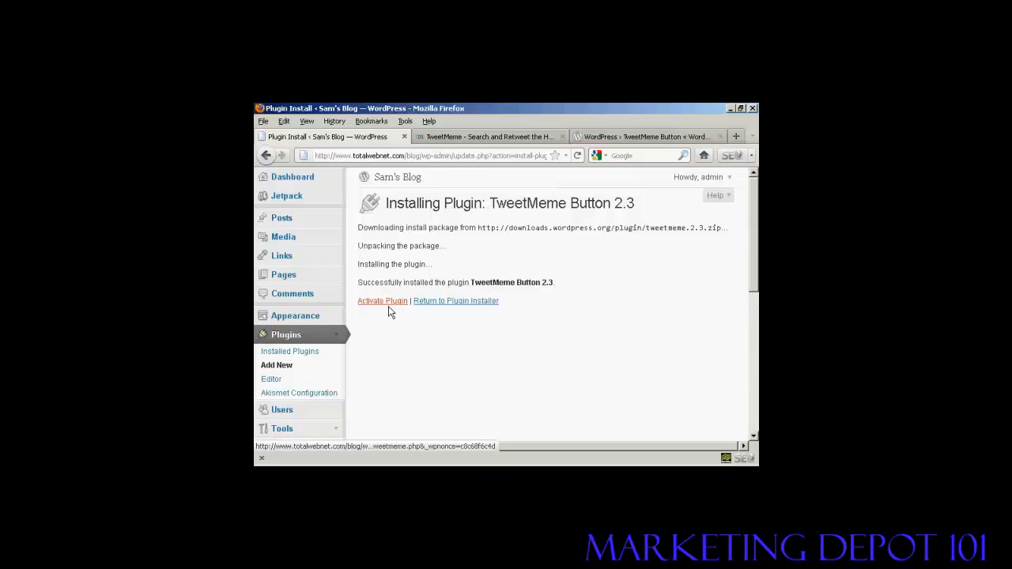
Activate the newly installed TweetMeme Button 2.3 plugin
left_click(382, 301)
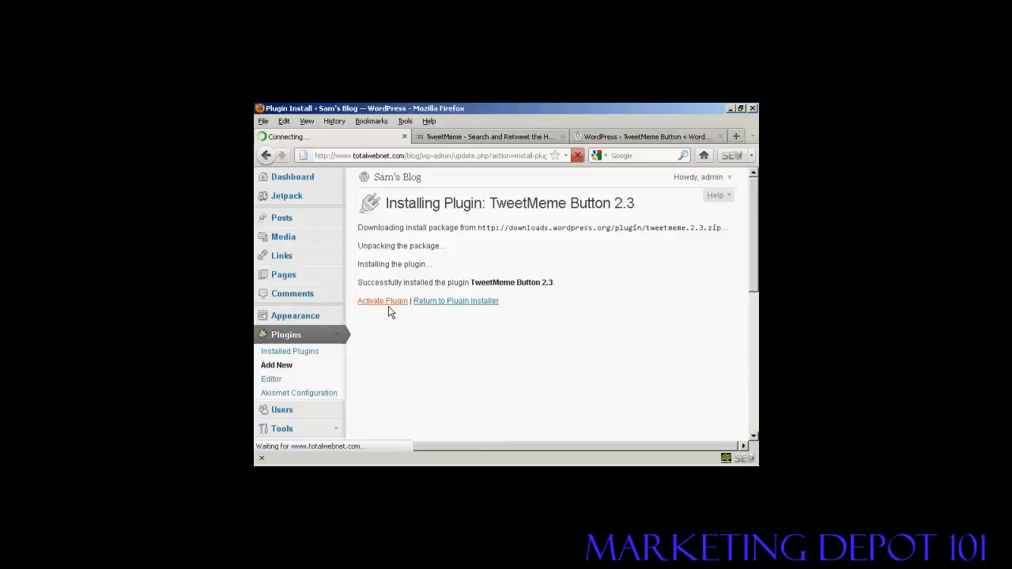
left_click(383, 300)
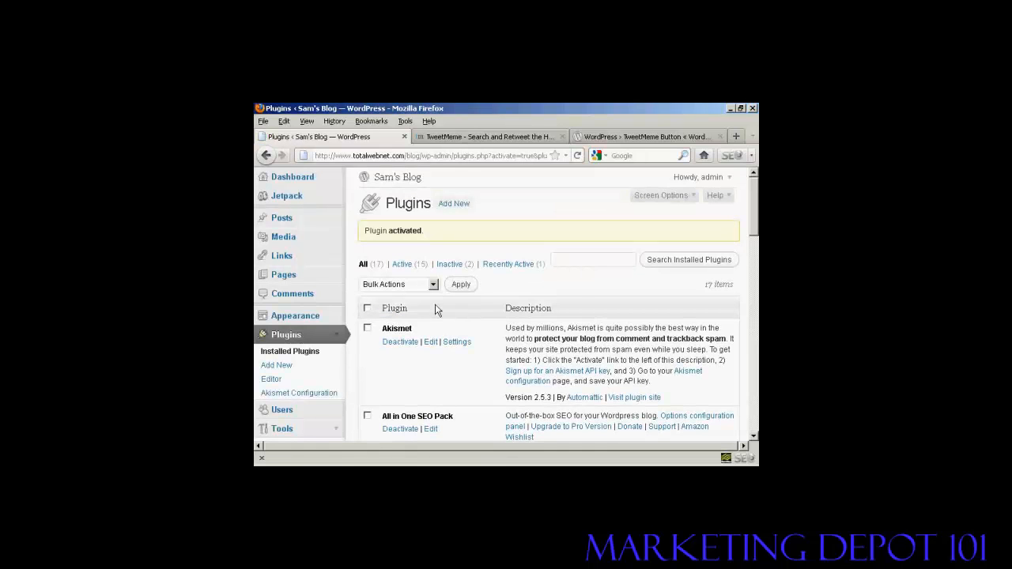
mouse_move(474, 325)
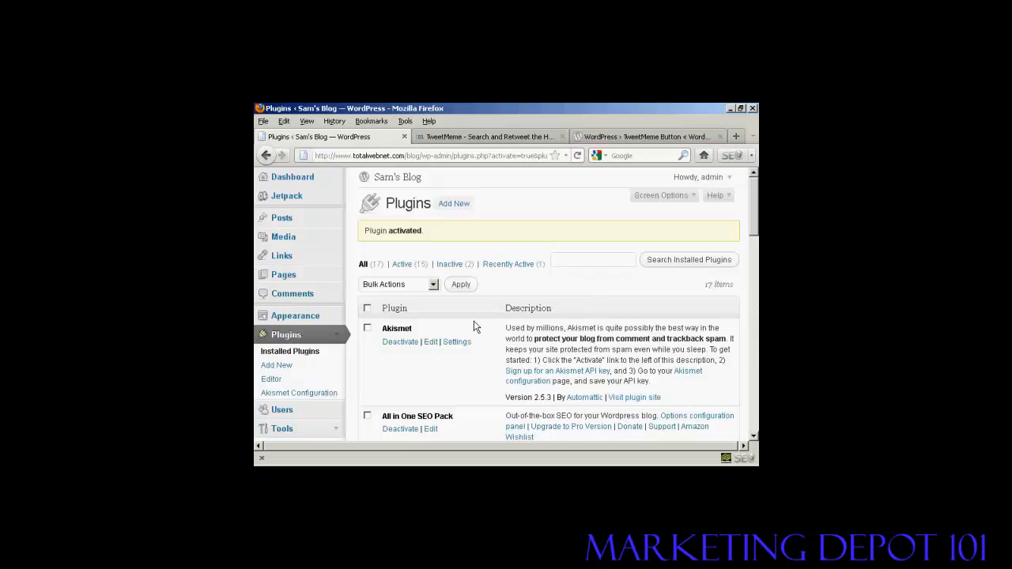
scroll("down", 3)
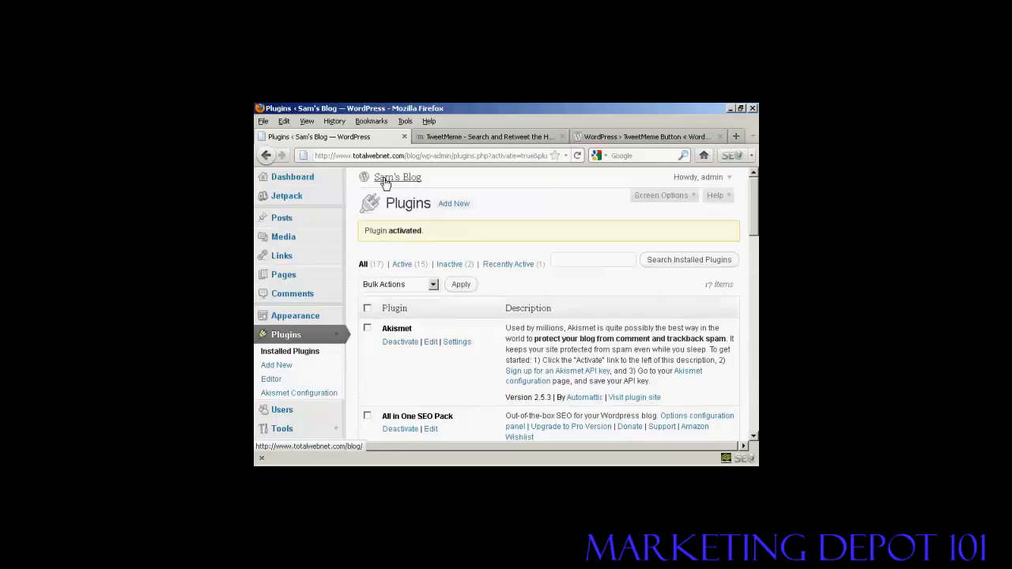
View the live Sam's Blog front page and scroll through posts showing the new retweet counter
left_click(397, 177)
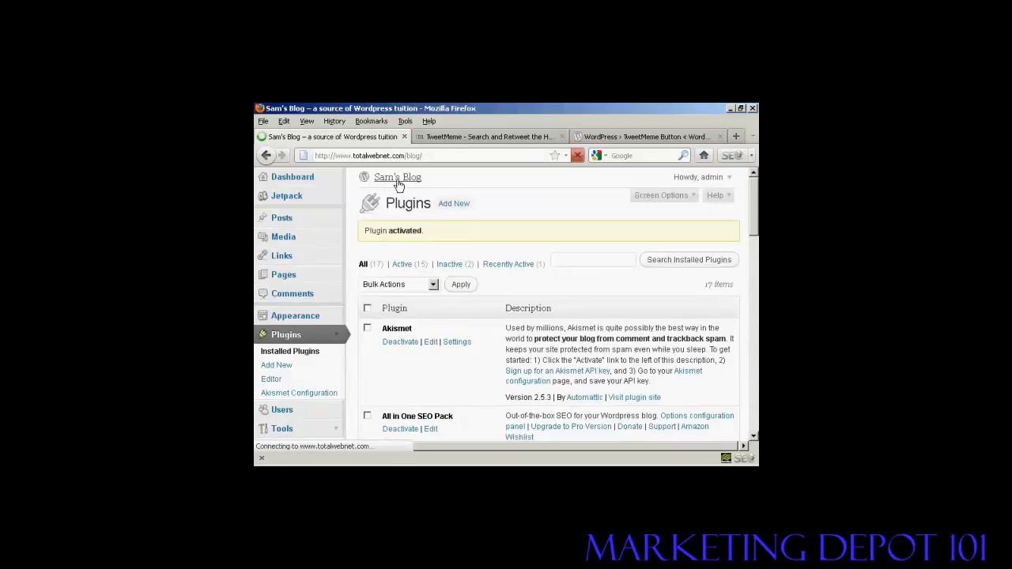
left_click(397, 177)
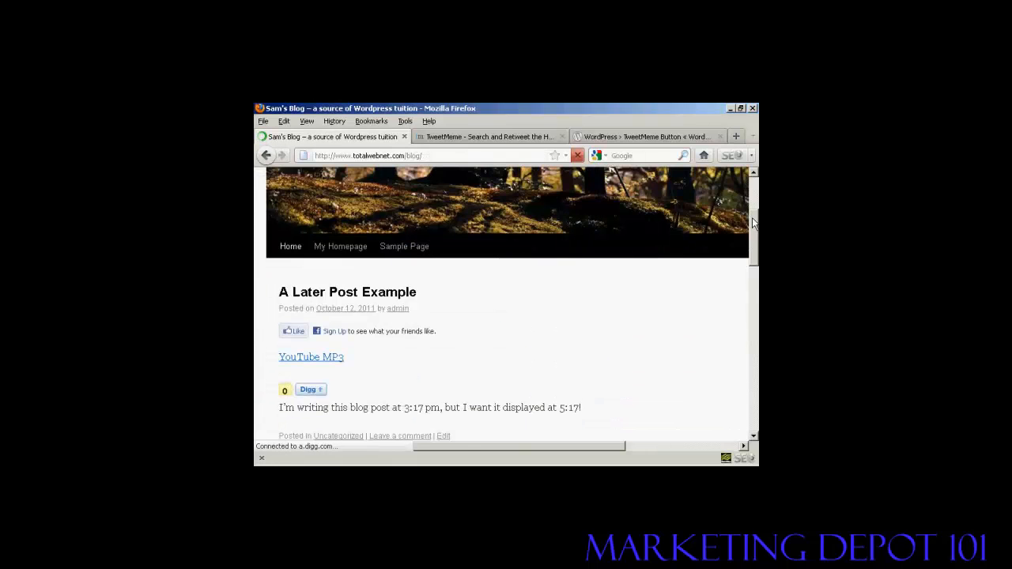
scroll("down", 3)
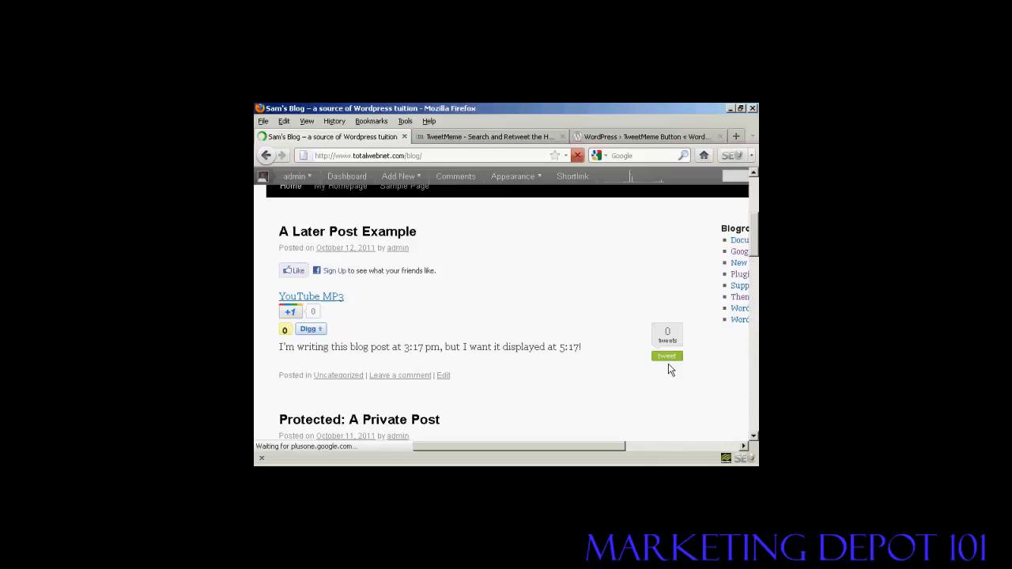
mouse_move(667, 376)
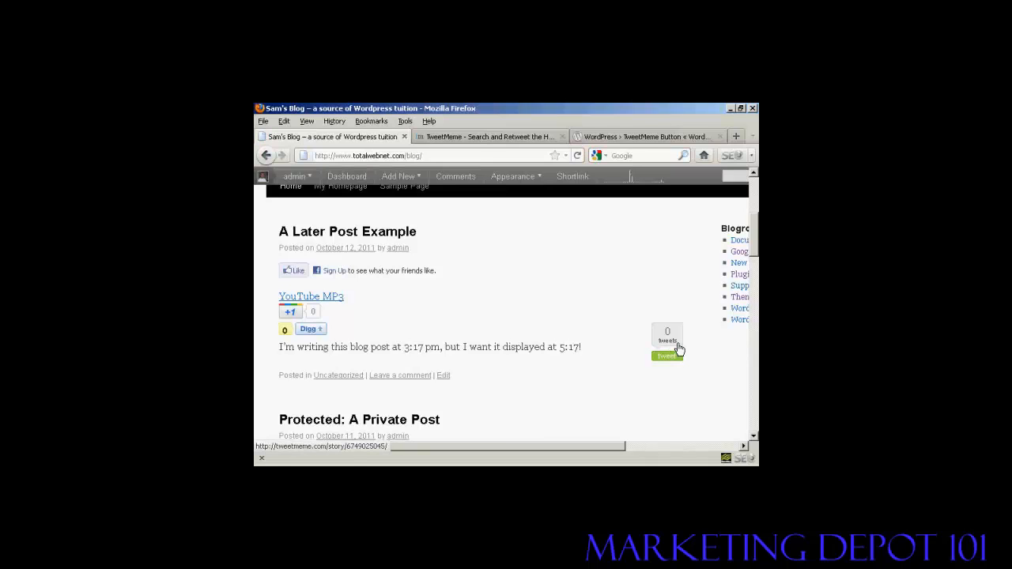
mouse_move(613, 376)
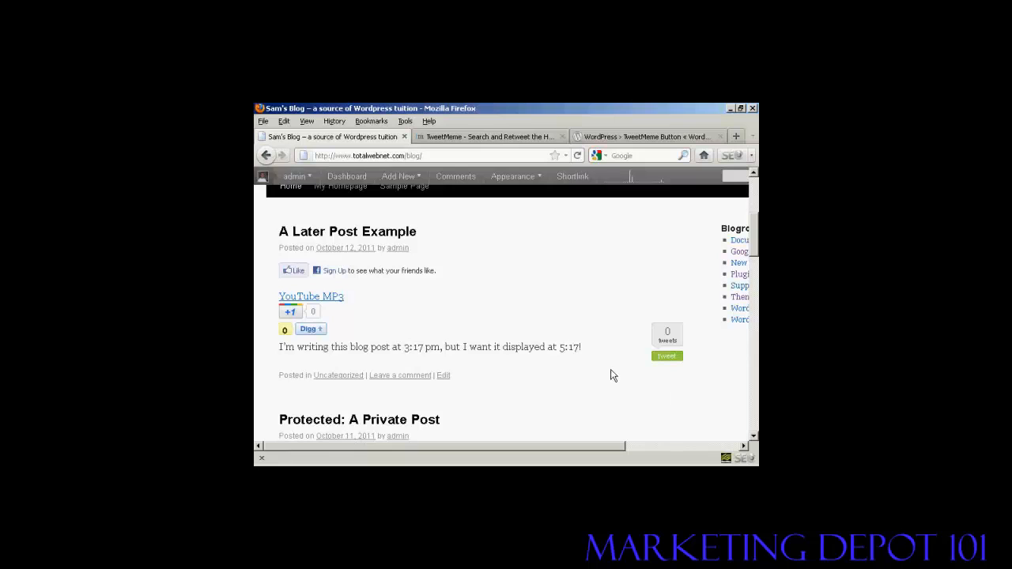
mouse_move(609, 332)
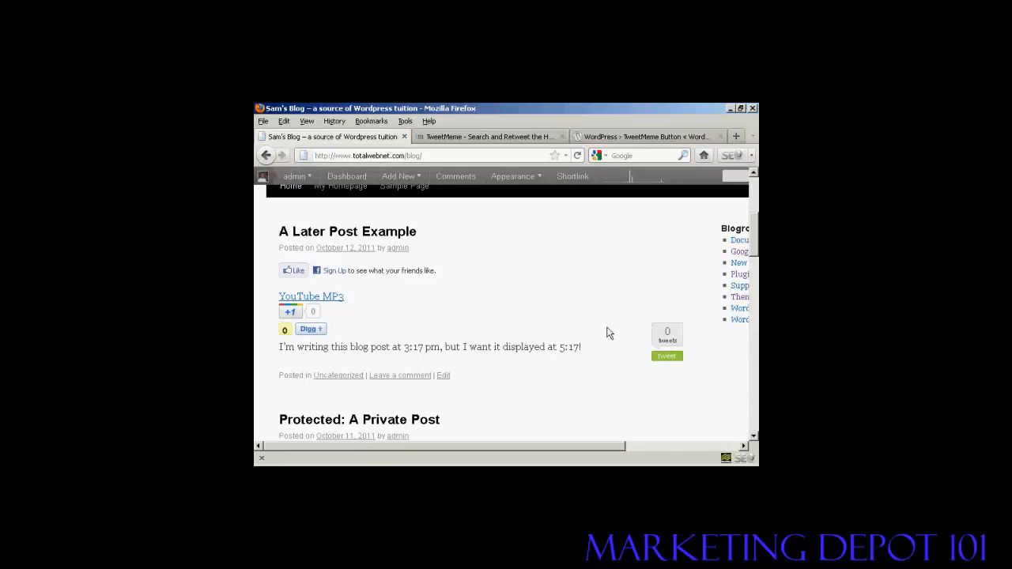
scroll("down", 3)
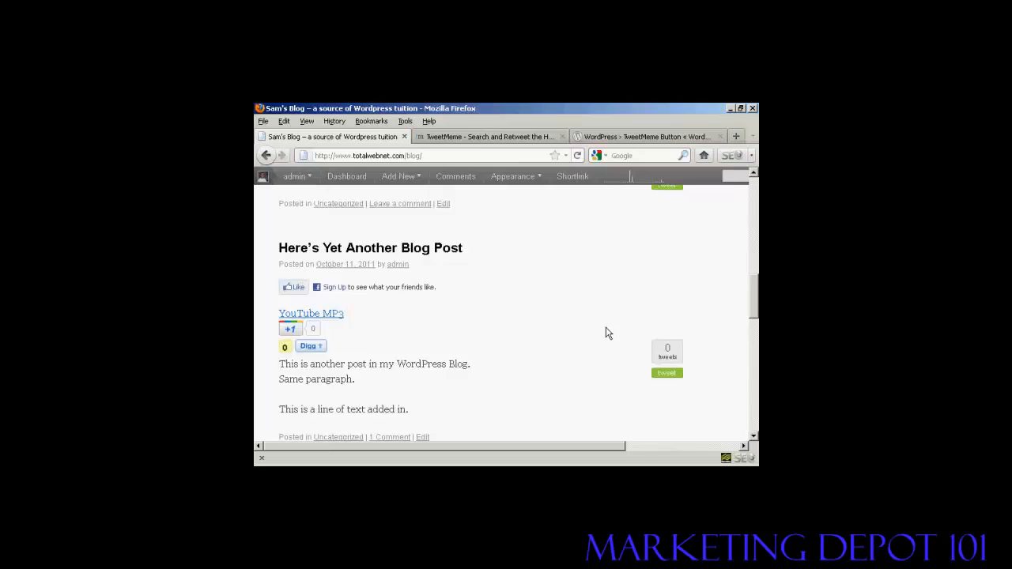
scroll("down", 3)
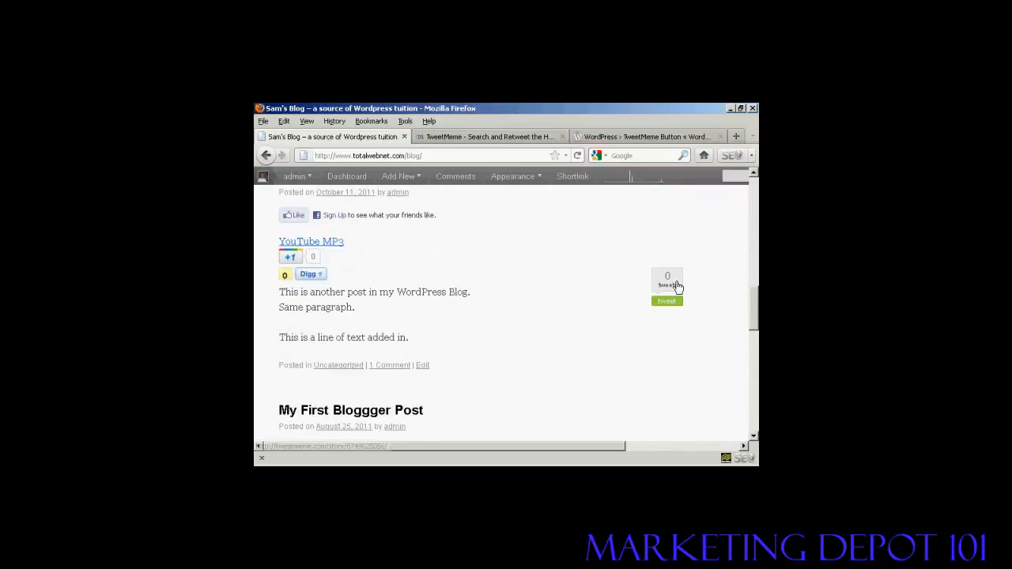
scroll("up", 3)
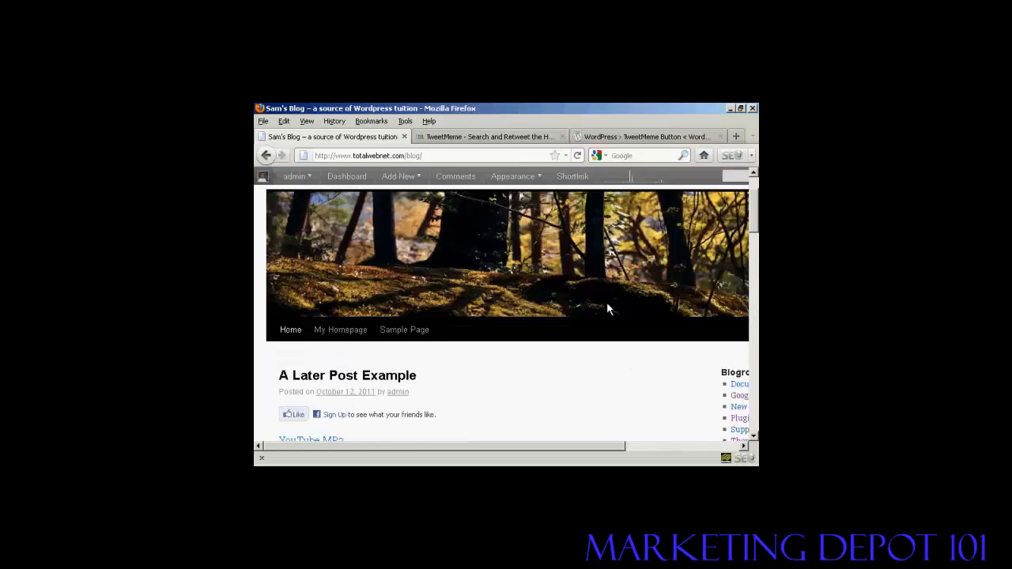
scroll("up", 3)
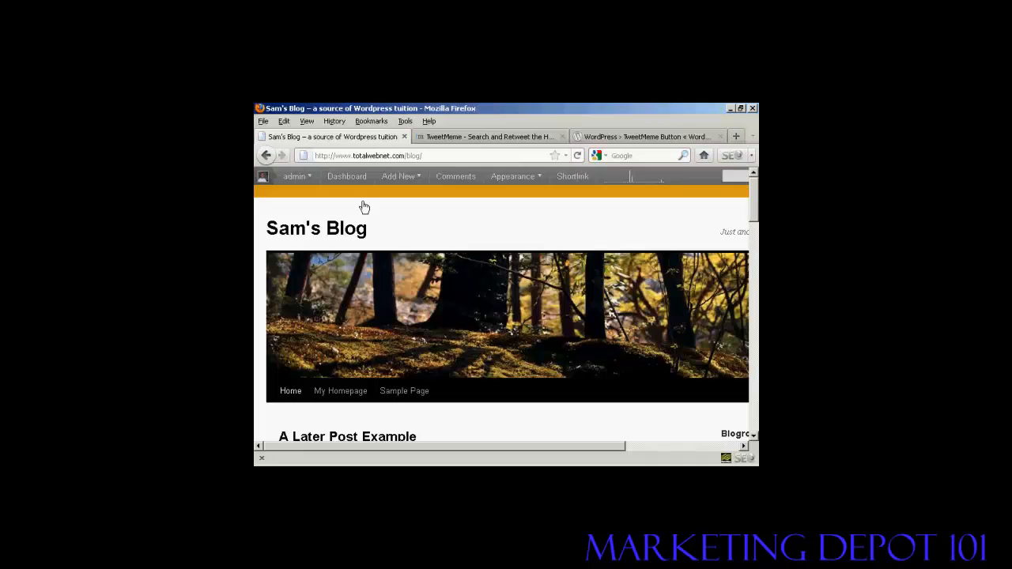
Return to the WordPress admin dashboard
left_click(347, 177)
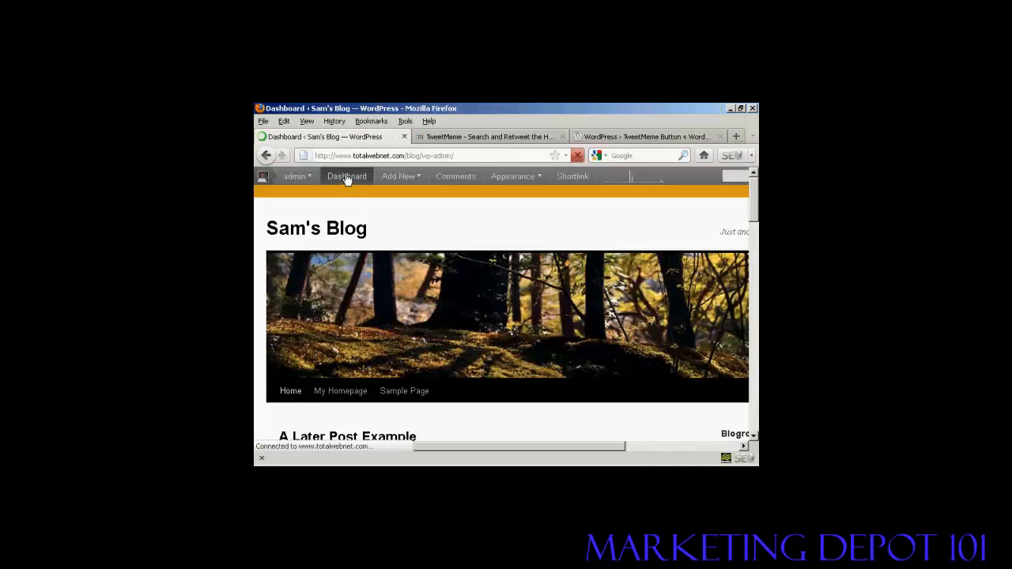
left_click(346, 177)
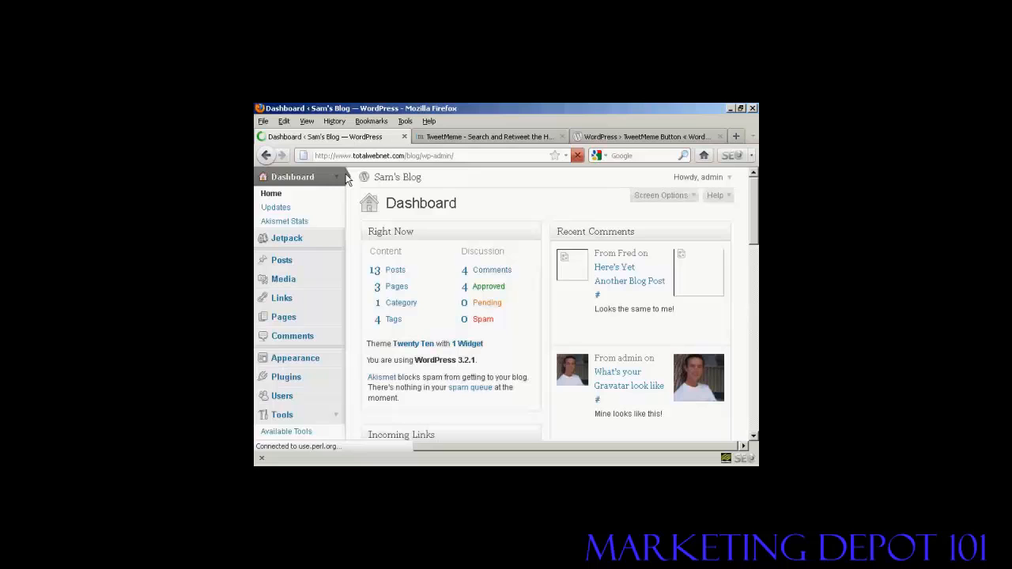
Scroll the admin sidebar and go to the TweetMeme plugin settings page
scroll("down", 3)
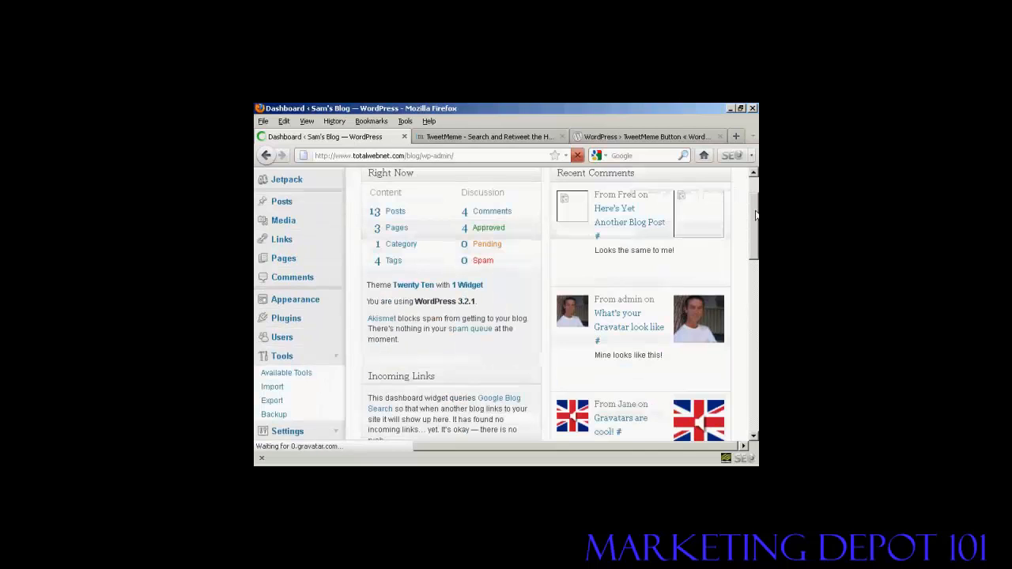
scroll("down", 3)
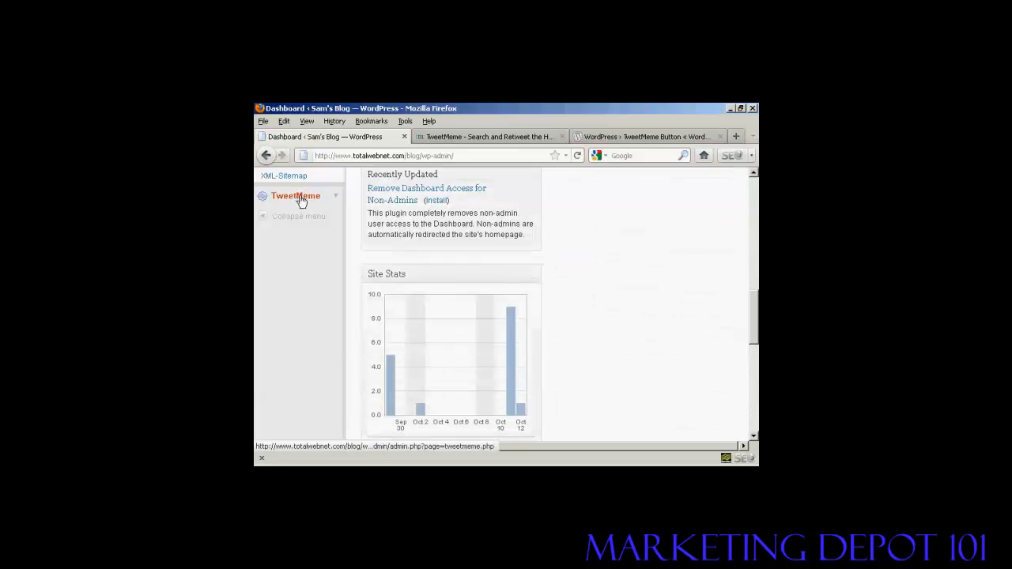
left_click(296, 196)
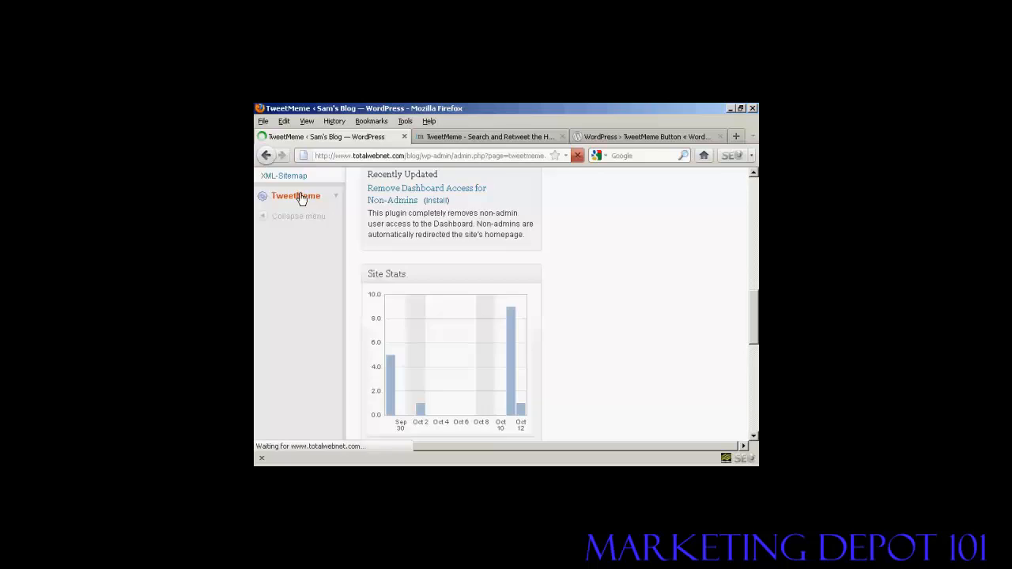
left_click(296, 196)
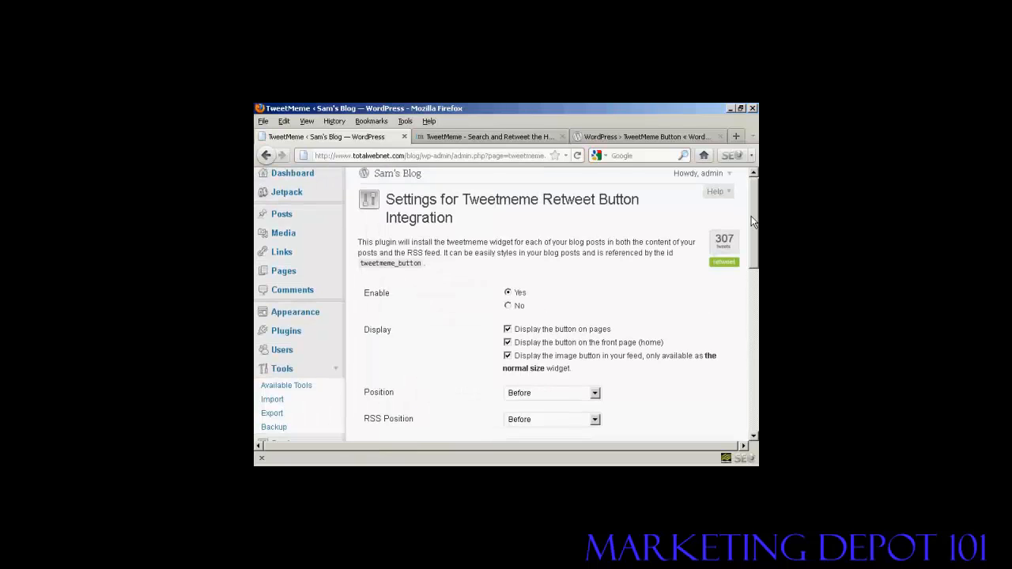
scroll("down", 3)
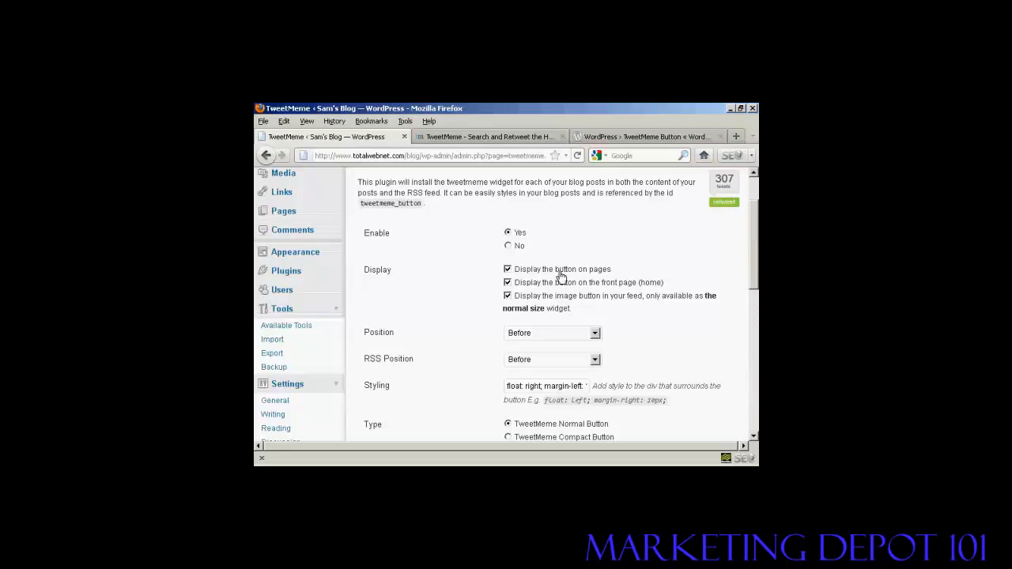
mouse_move(617, 294)
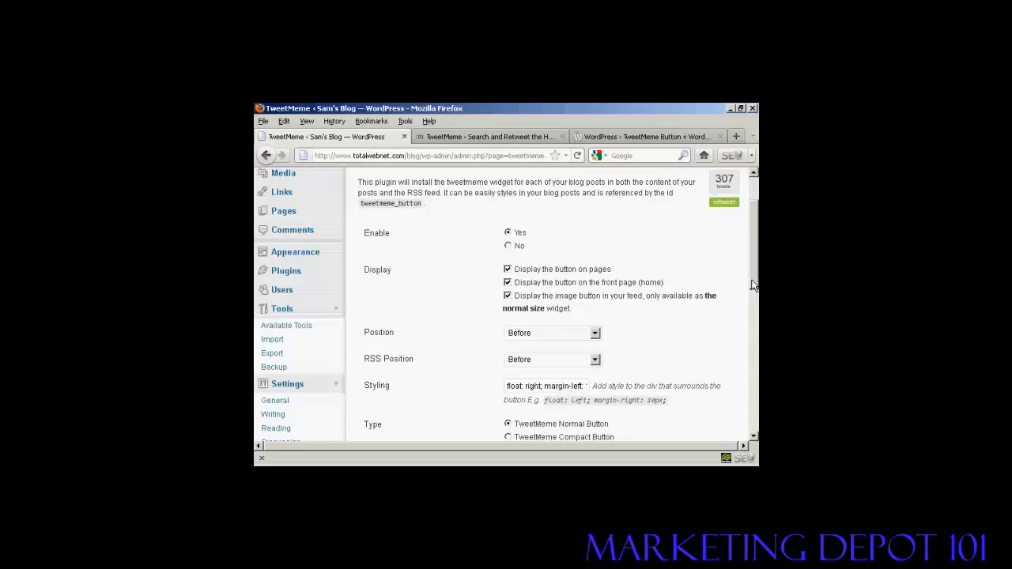
scroll("down", 3)
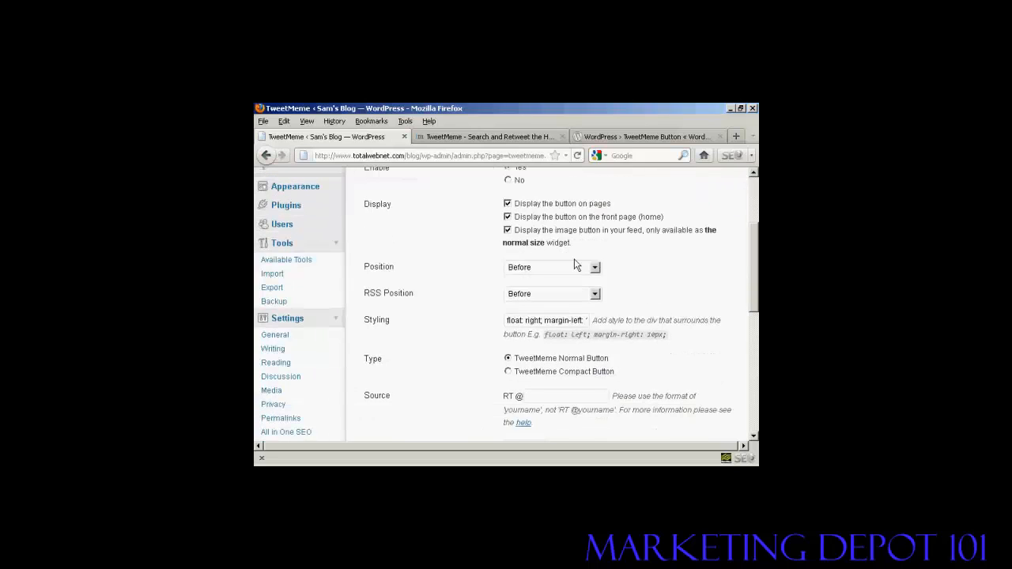
left_click(595, 267)
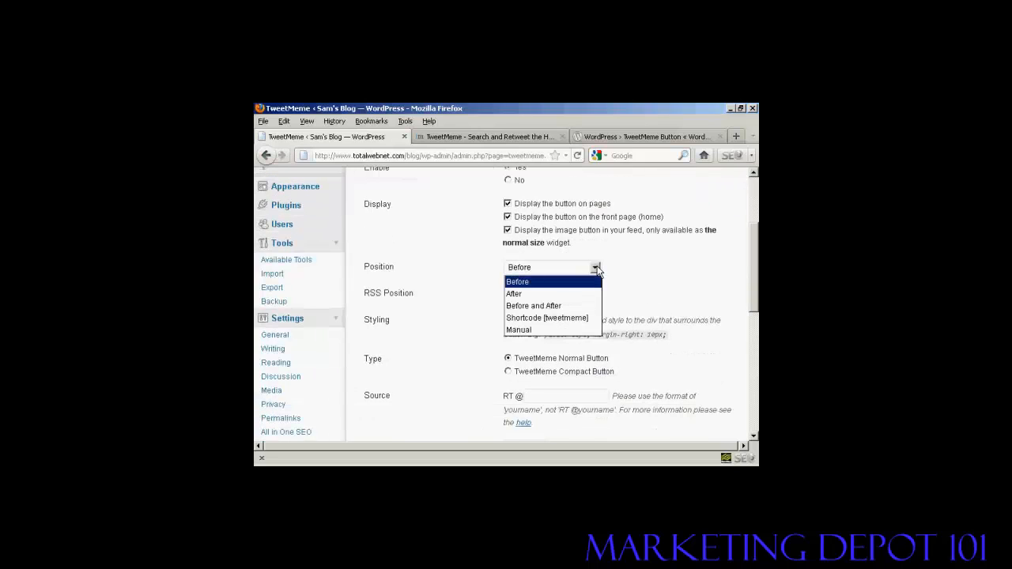
mouse_move(561, 317)
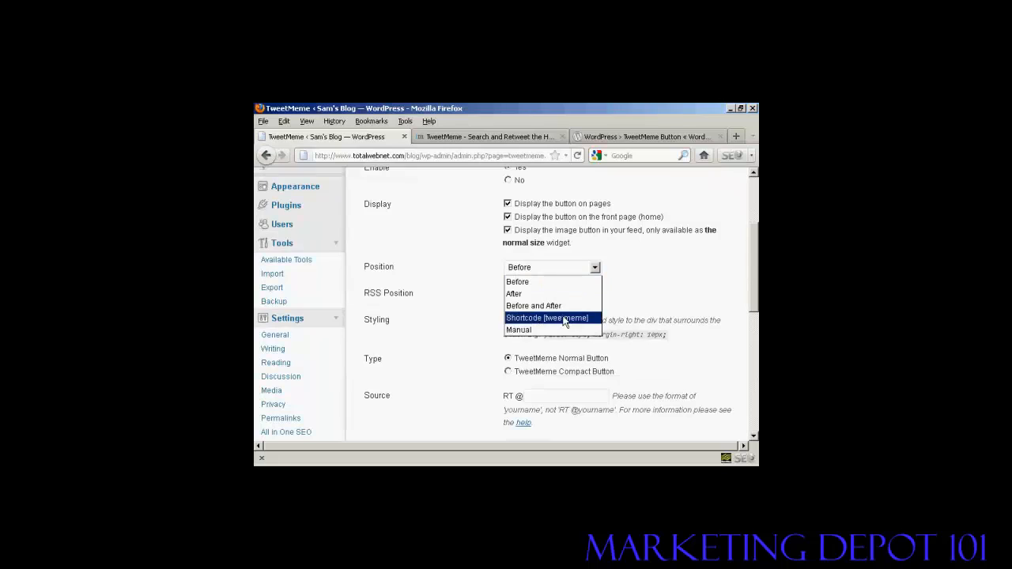
mouse_move(534, 307)
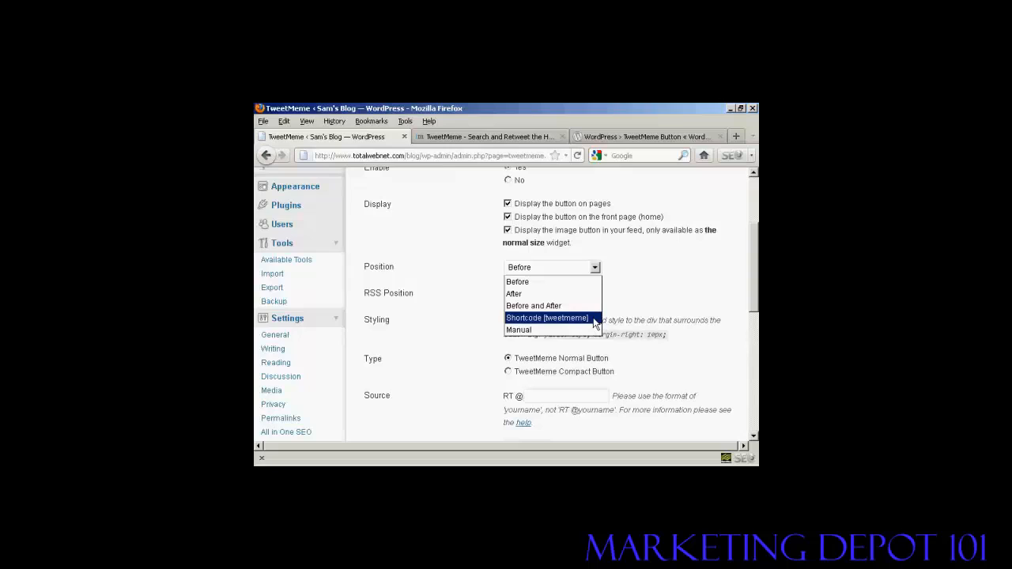
mouse_move(519, 330)
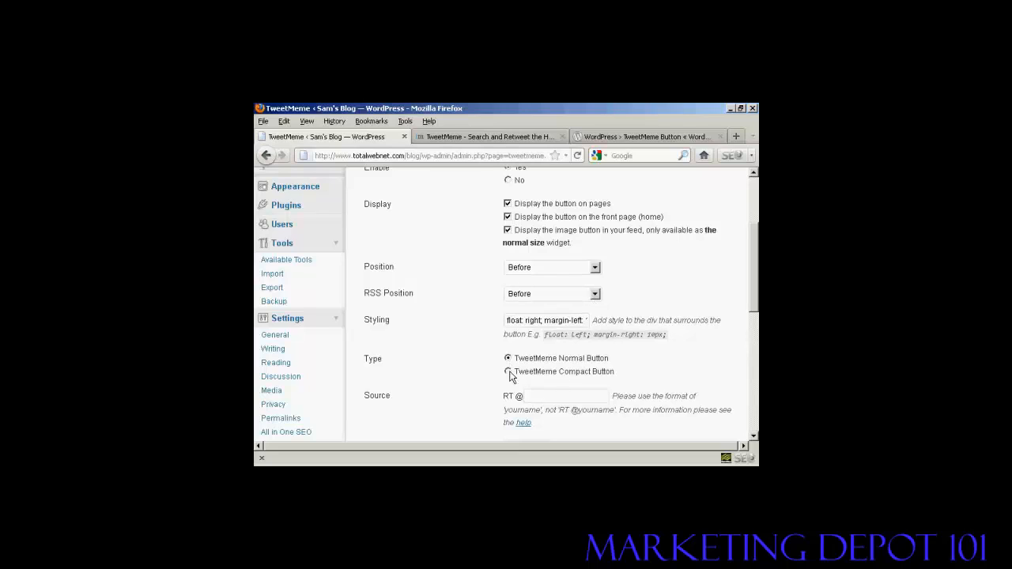
mouse_move(740, 298)
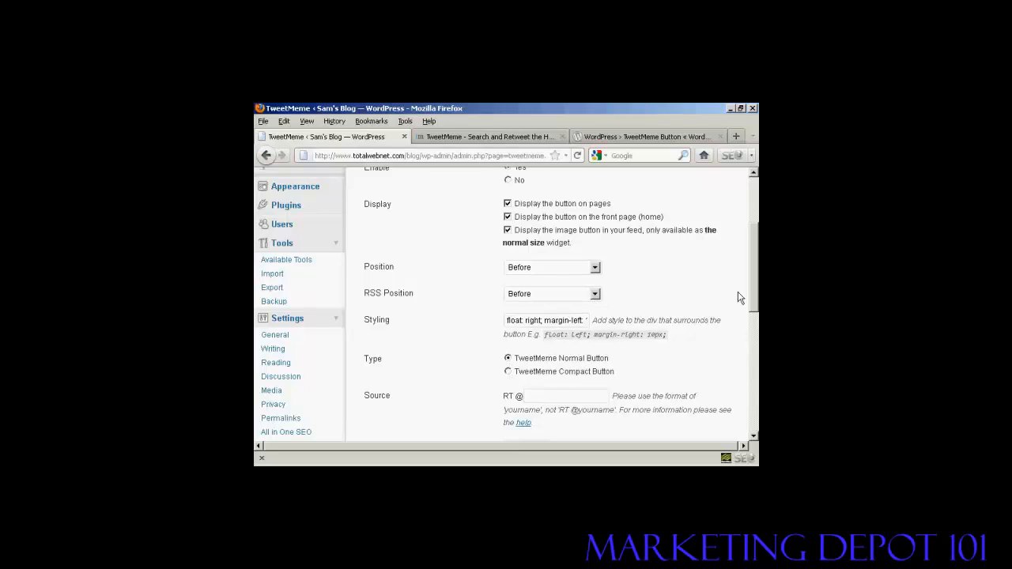
scroll("down", 3)
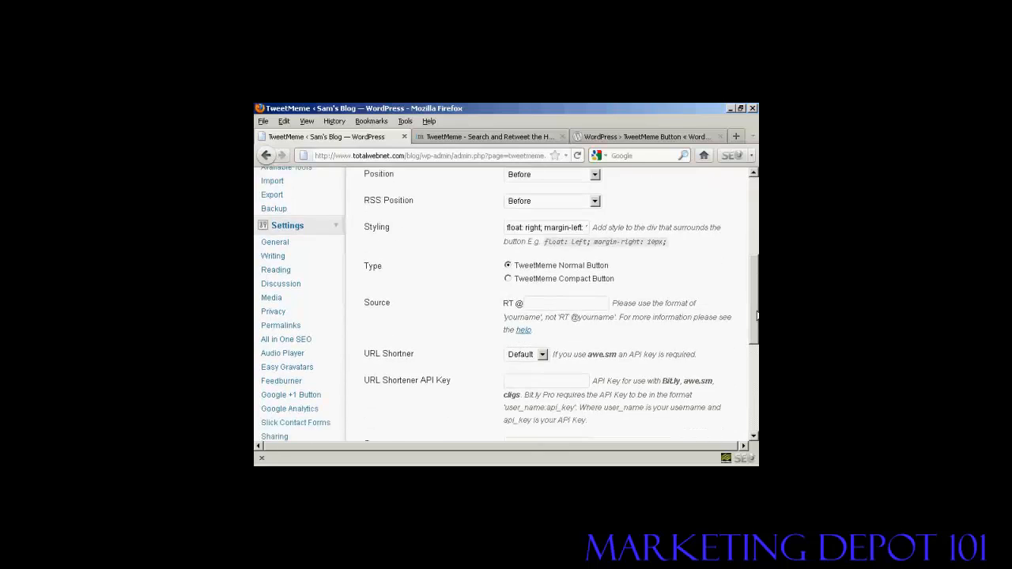
scroll("down", 3)
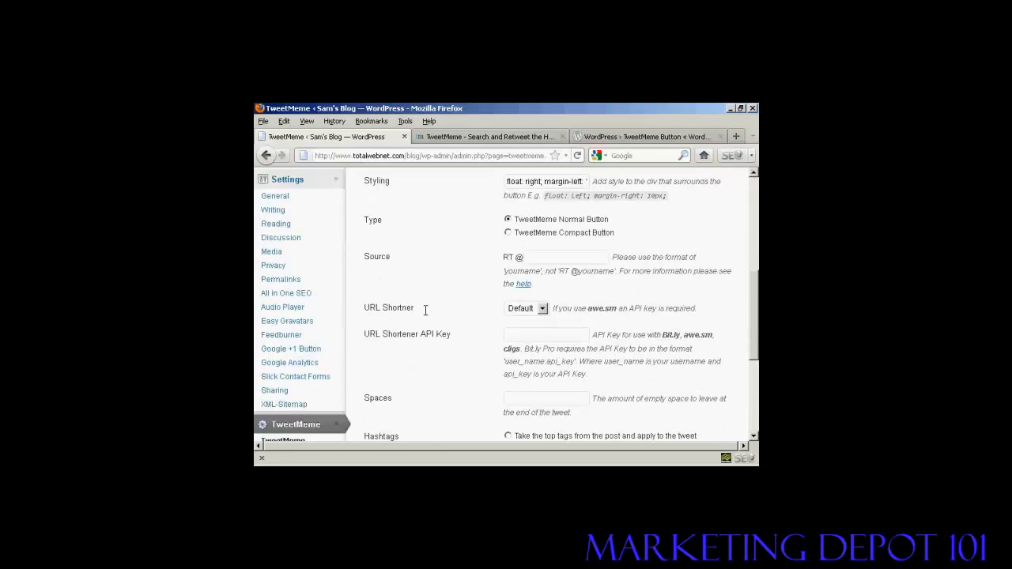
left_click(543, 308)
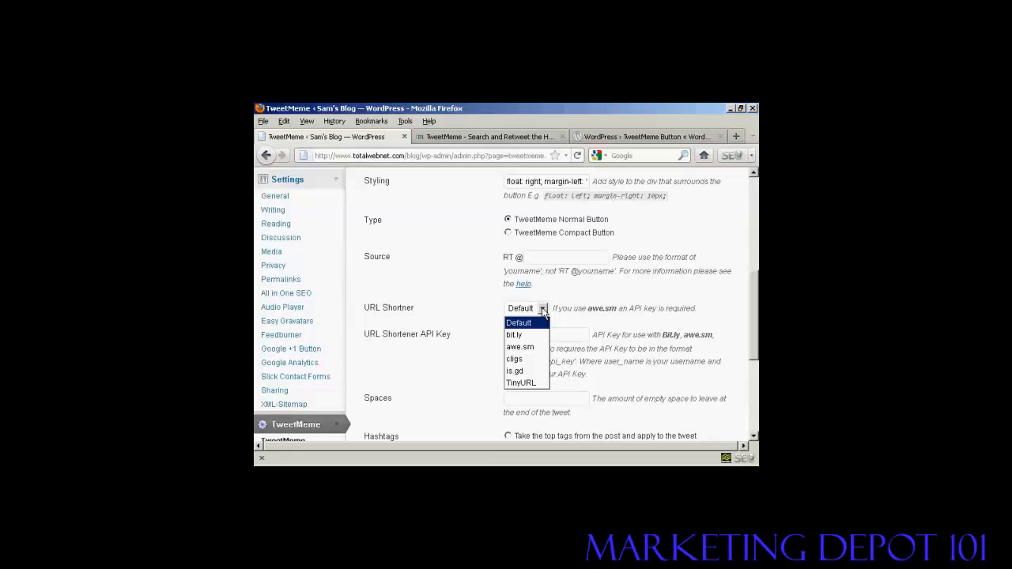
mouse_move(522, 382)
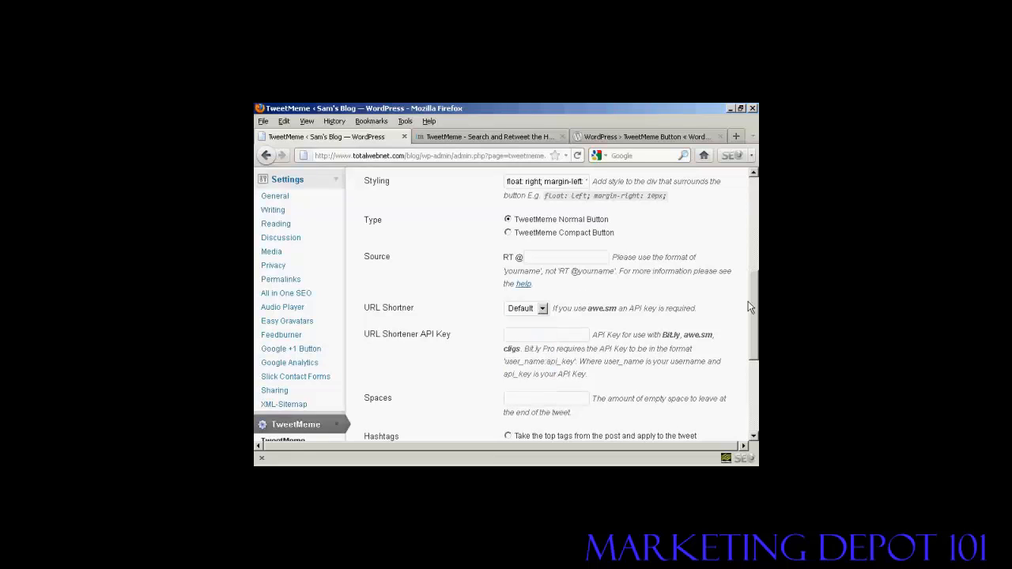
scroll("down", 3)
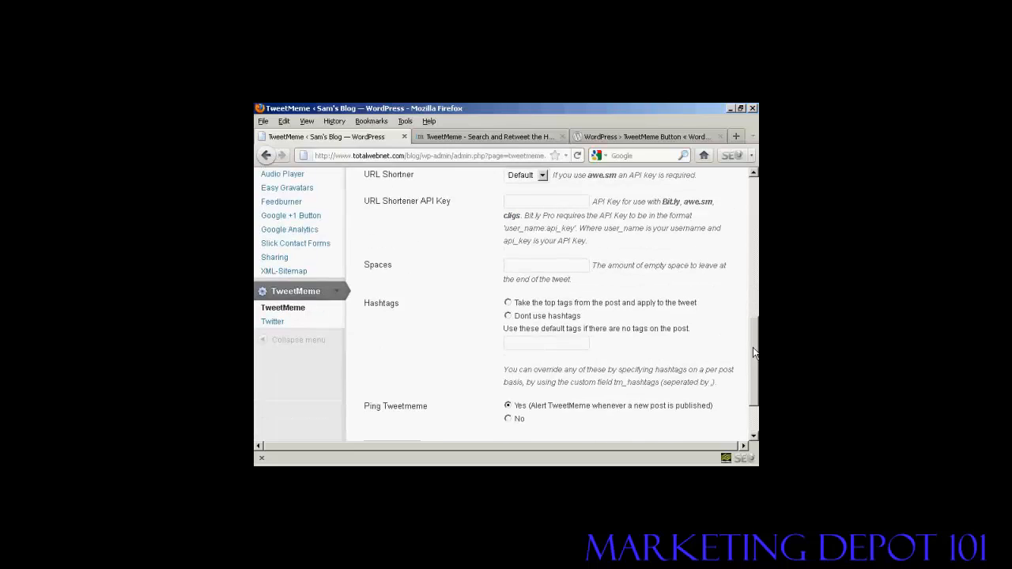
scroll("down", 3)
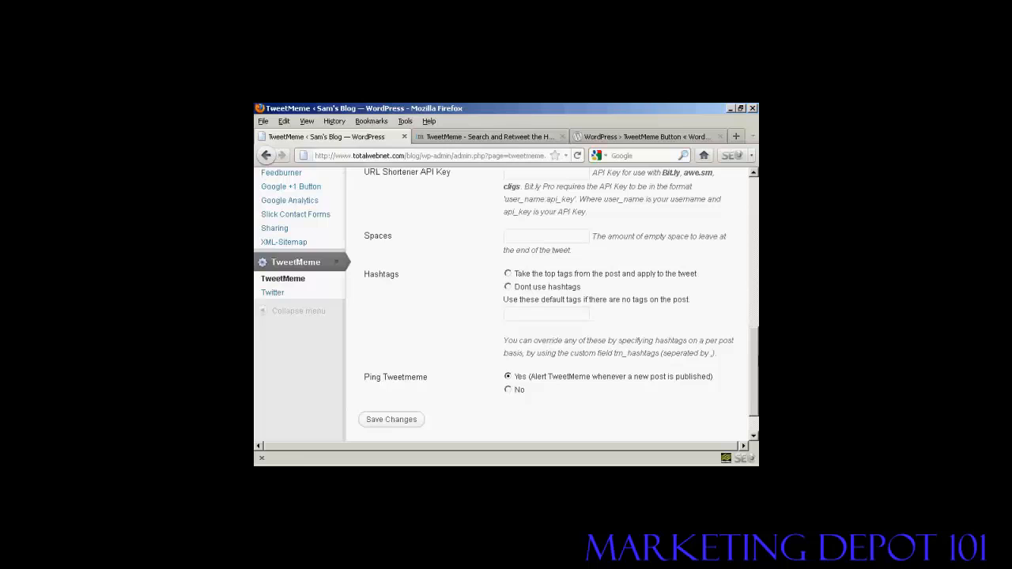
scroll("up", 3)
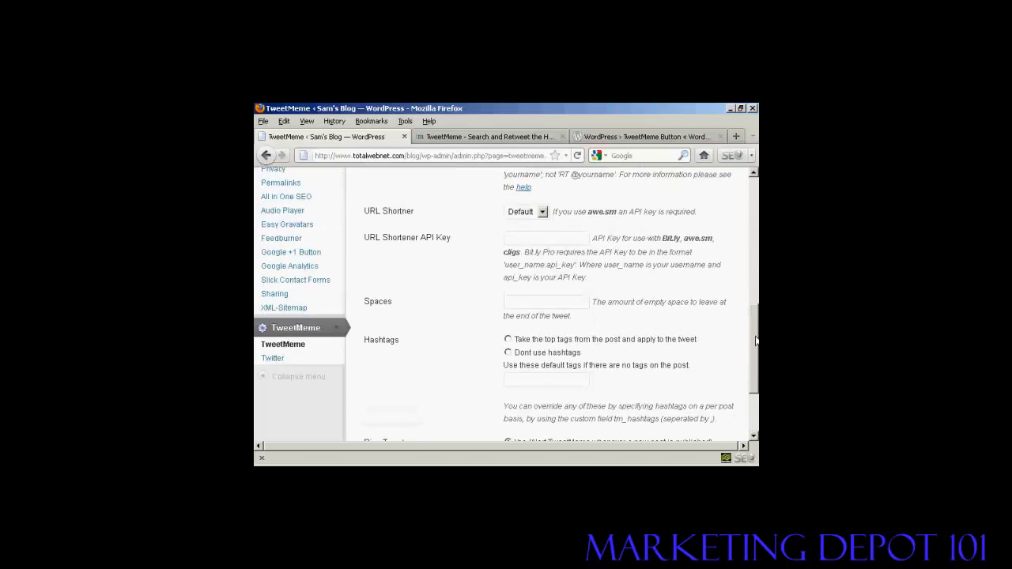
scroll("down", 3)
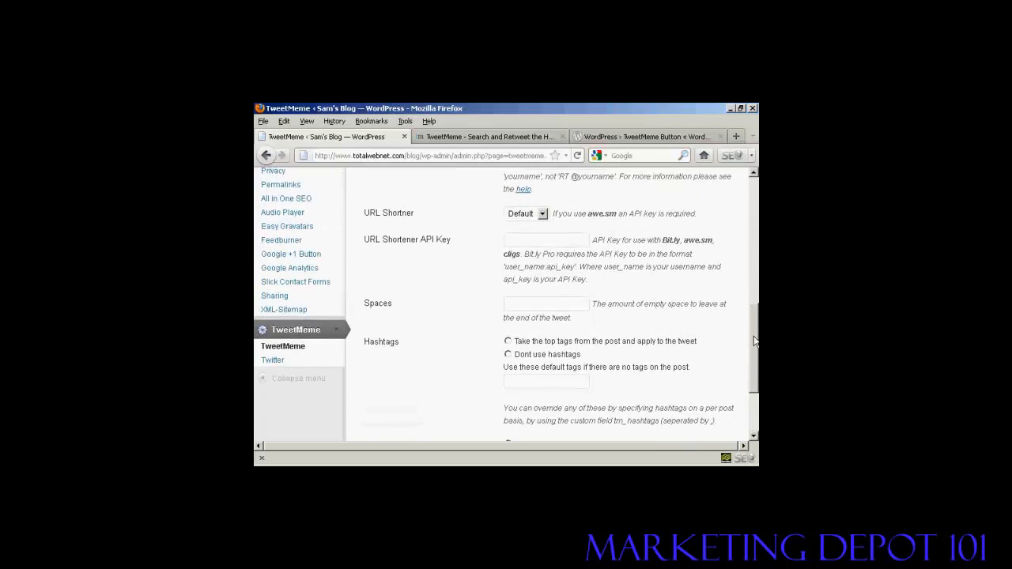
left_click(272, 360)
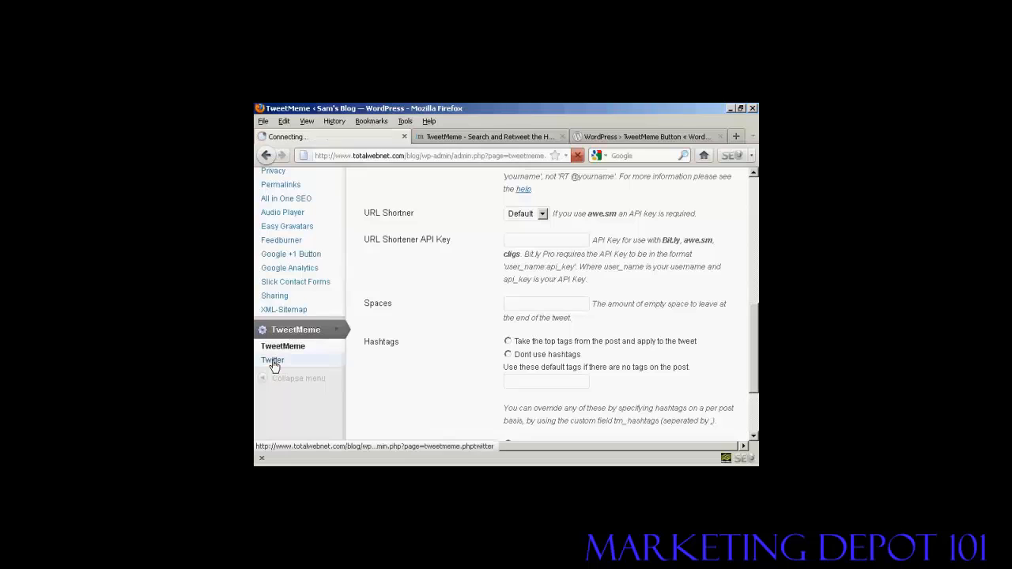
Review the Twitter Tweet Button Integration settings down to Save Changes, leaving enable set to No
left_click(272, 361)
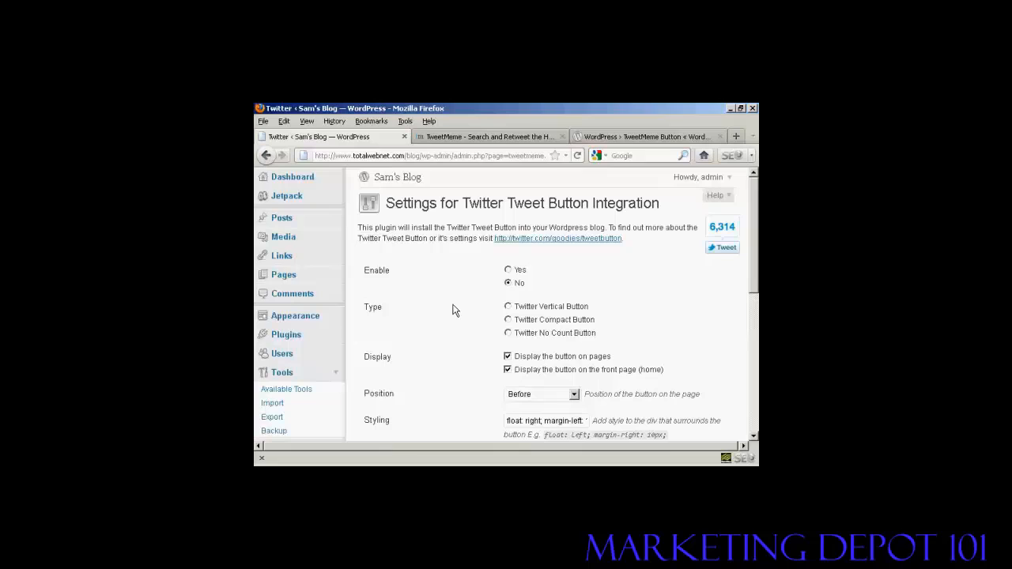
mouse_move(566, 256)
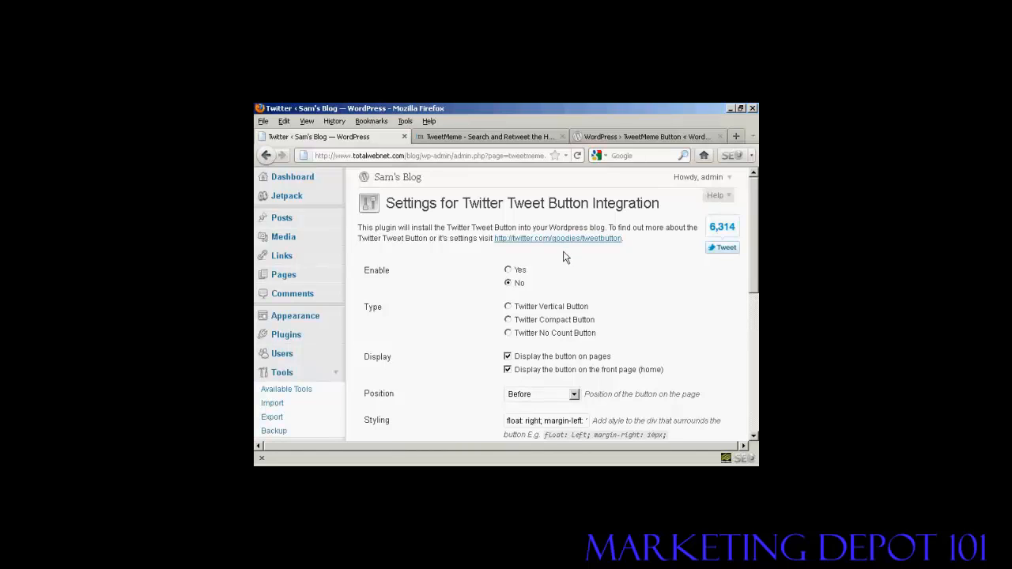
mouse_move(566, 265)
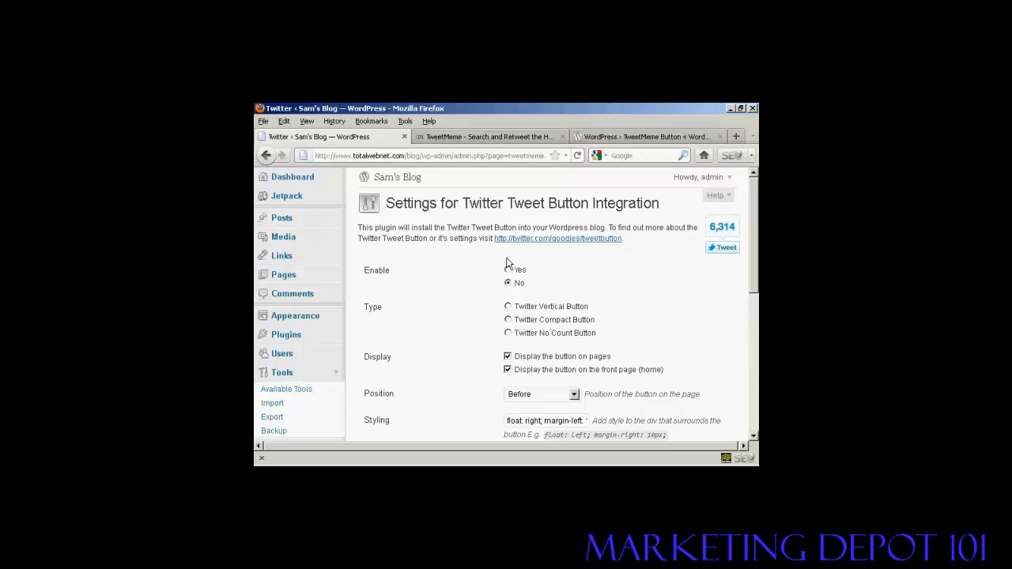
mouse_move(481, 269)
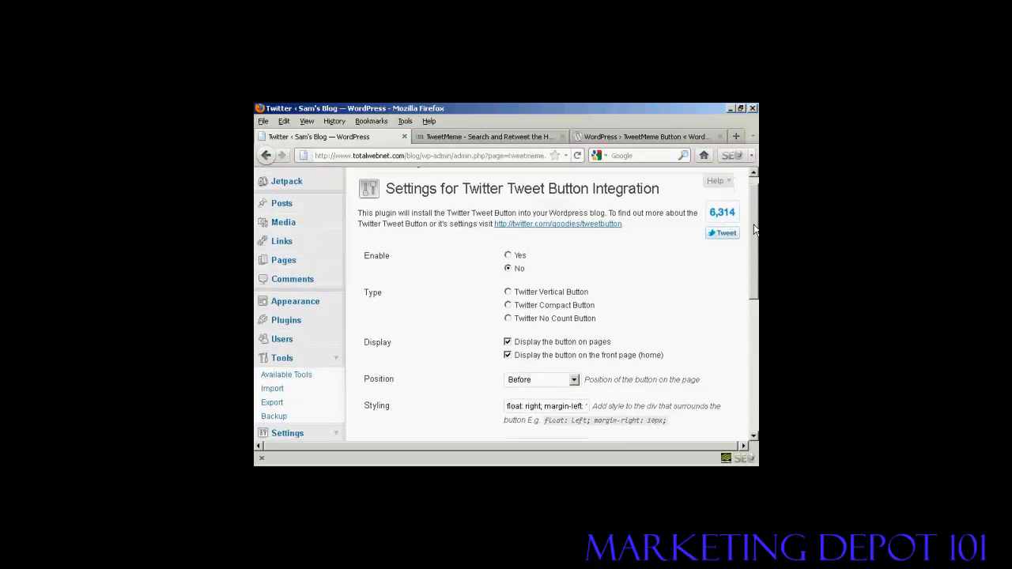
scroll("down", 3)
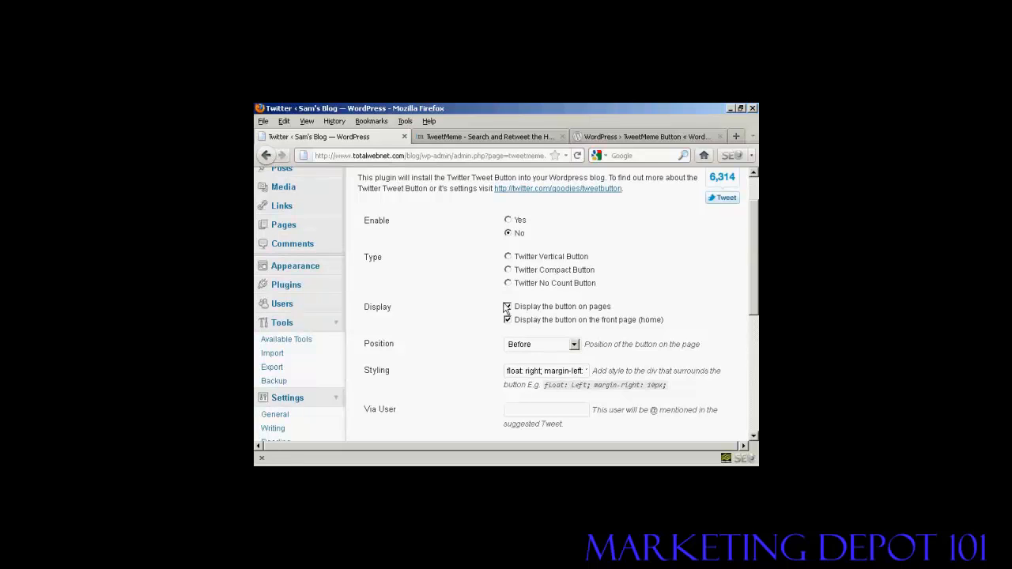
left_click(508, 307)
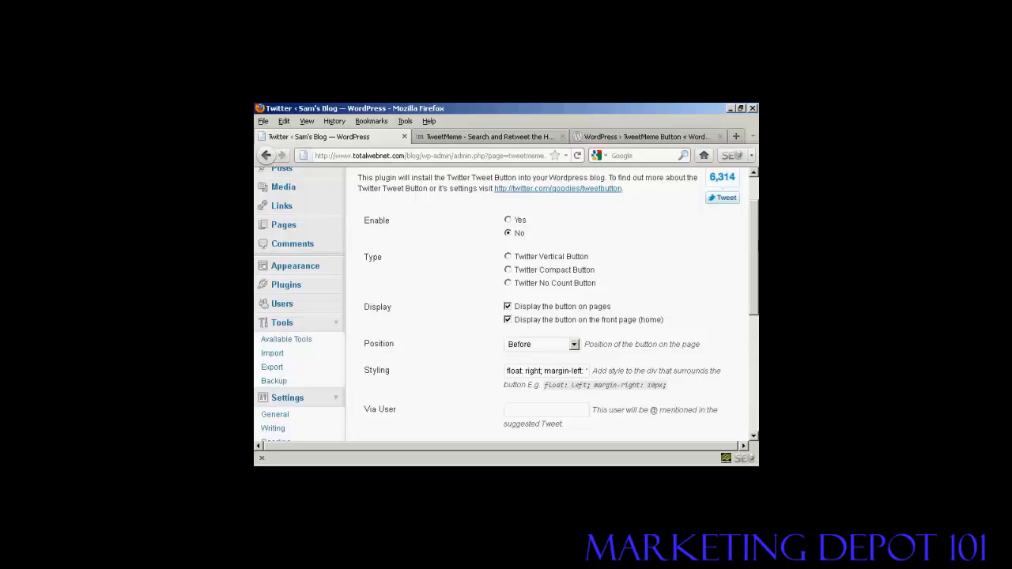
scroll("down", 3)
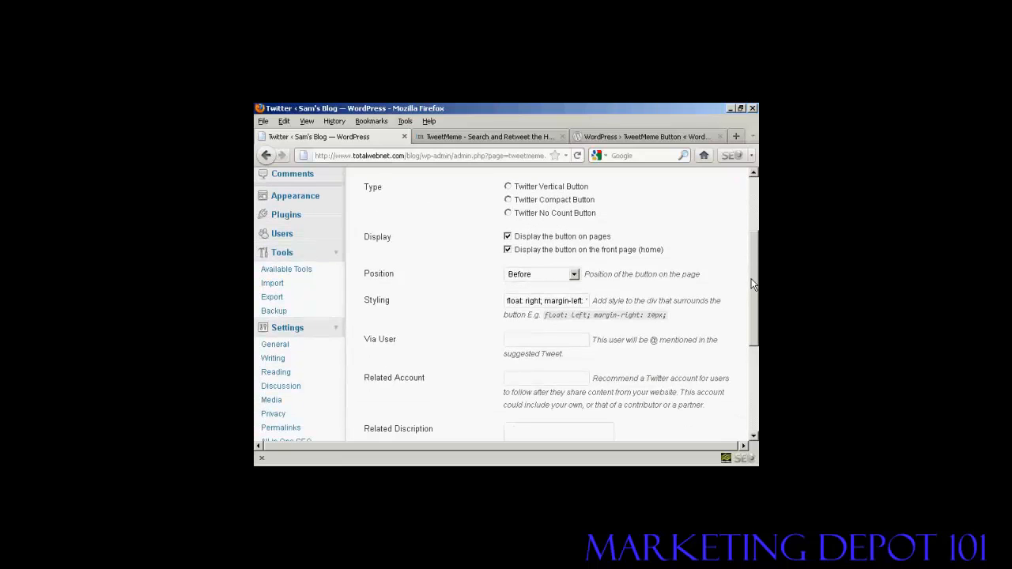
scroll("down", 3)
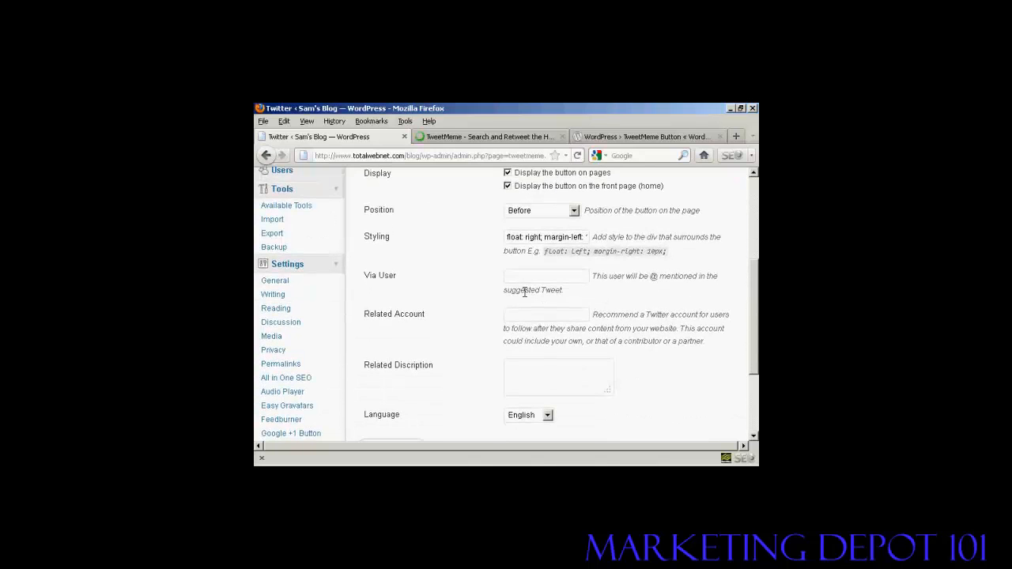
mouse_move(535, 327)
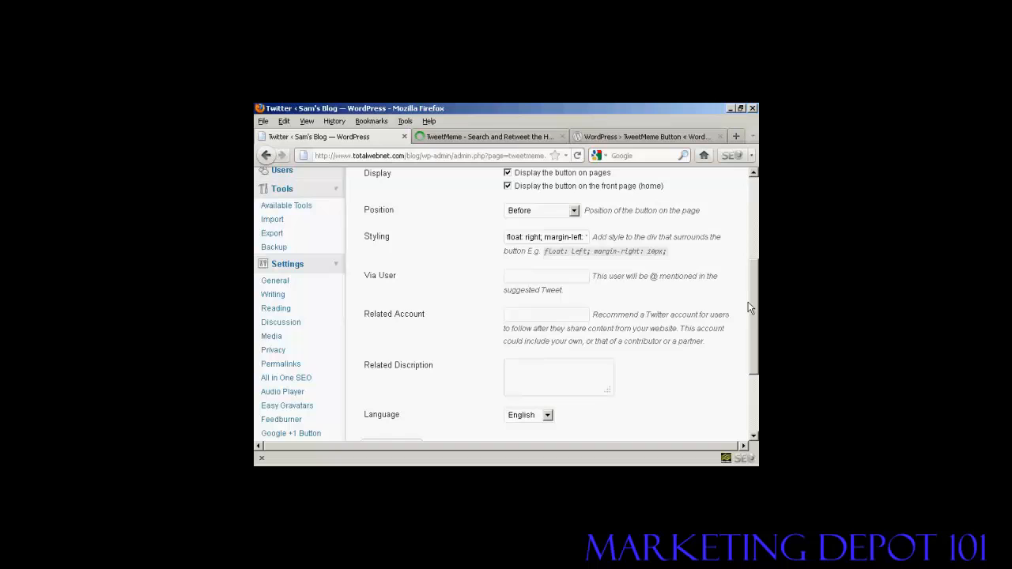
scroll("down", 3)
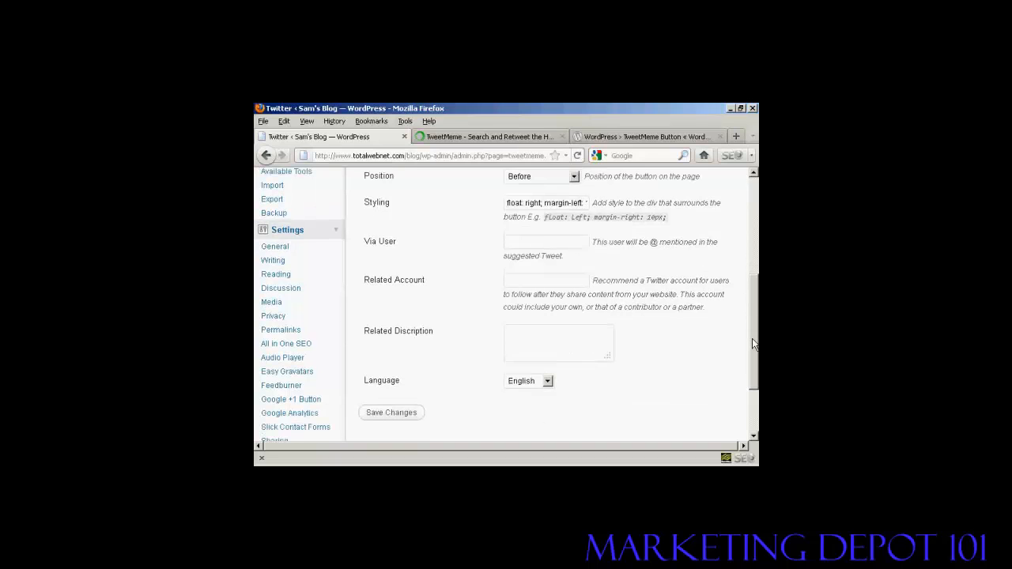
scroll("up", 3)
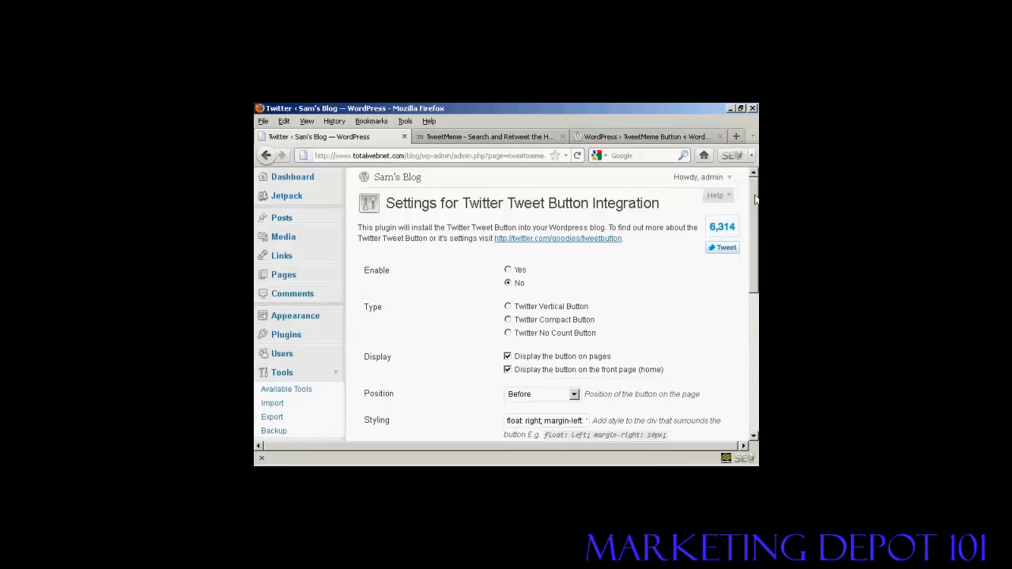
scroll("down", 3)
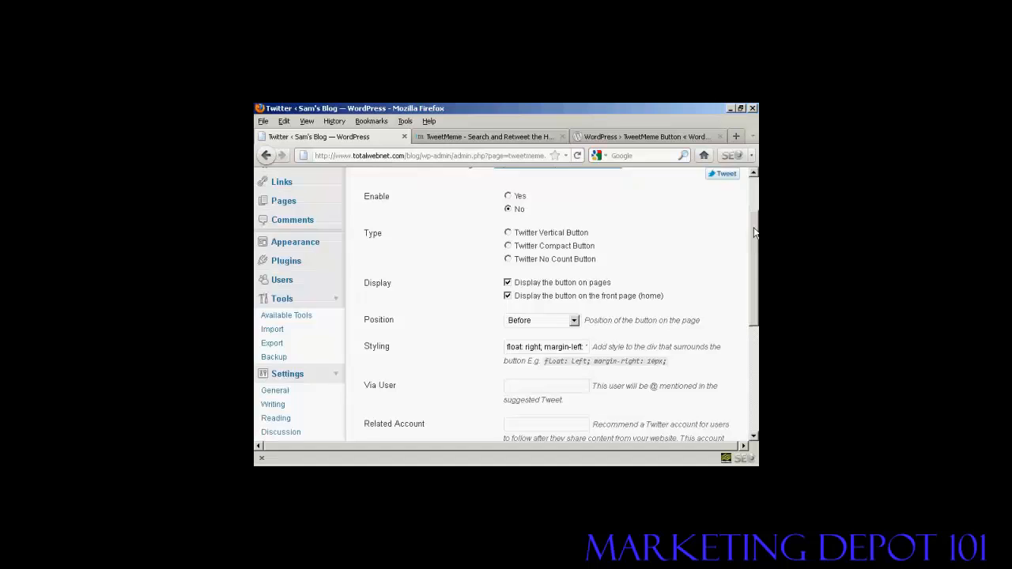
scroll("down", 3)
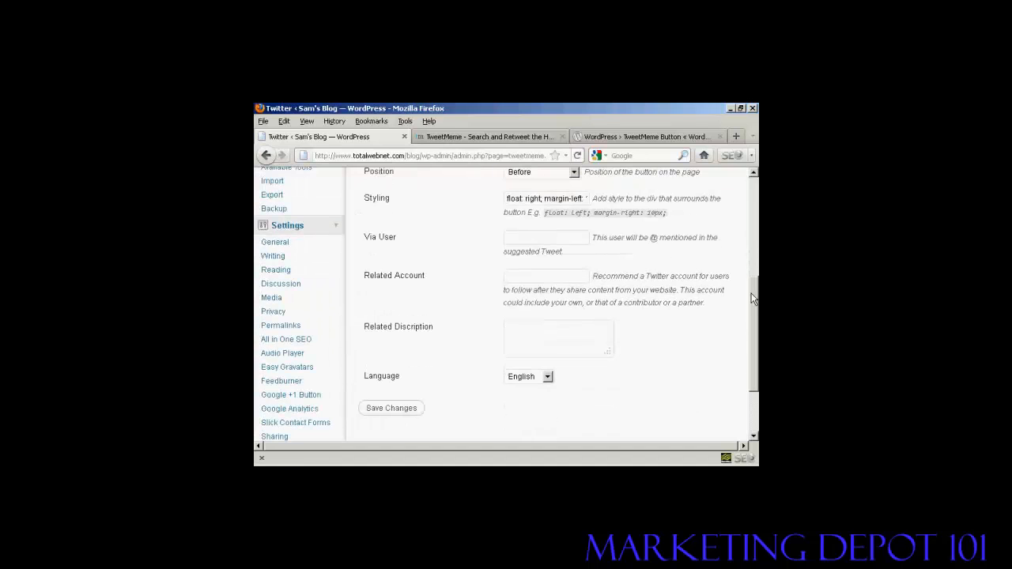
scroll("up", 3)
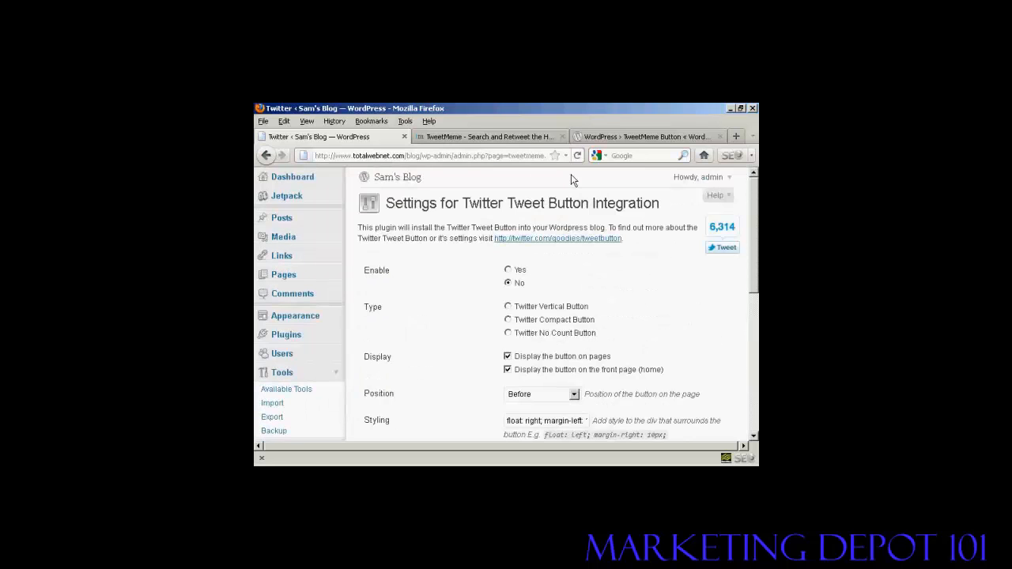
mouse_move(538, 186)
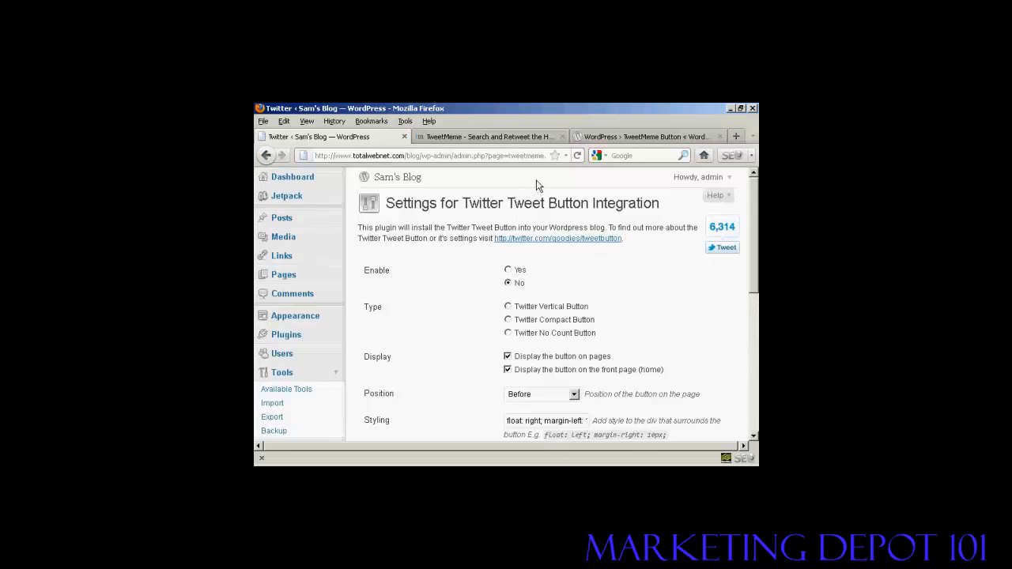